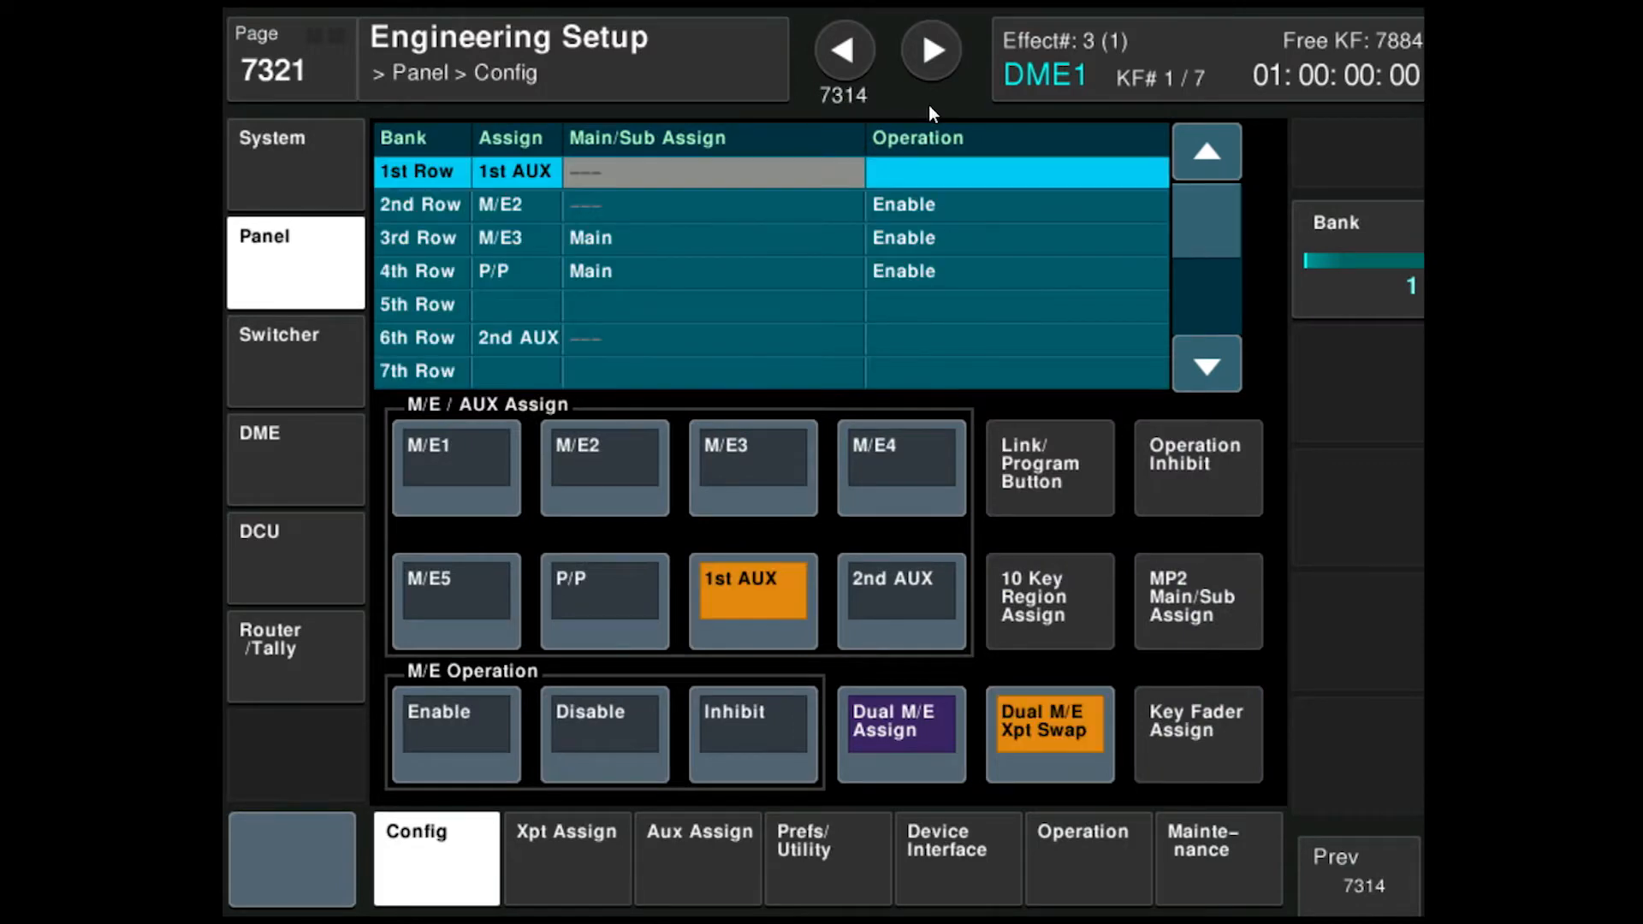
# - Reach Transition Module1's button-assign page via Link/Program Button, showing the M/E-2 bank list
pyautogui.click(1050, 467)
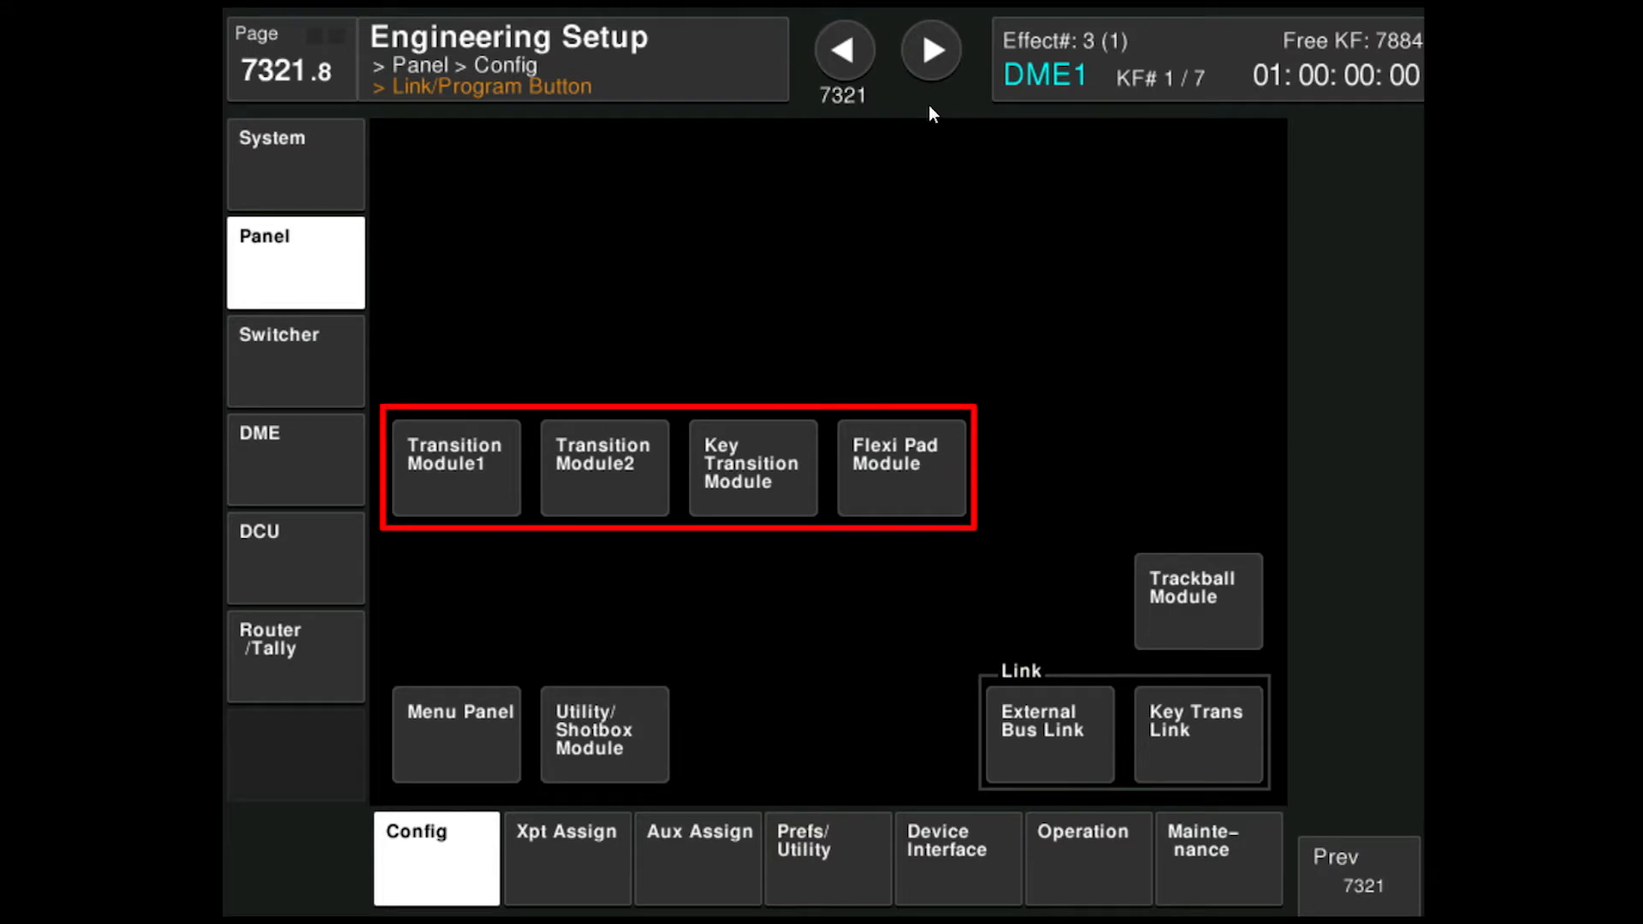
pyautogui.click(455, 465)
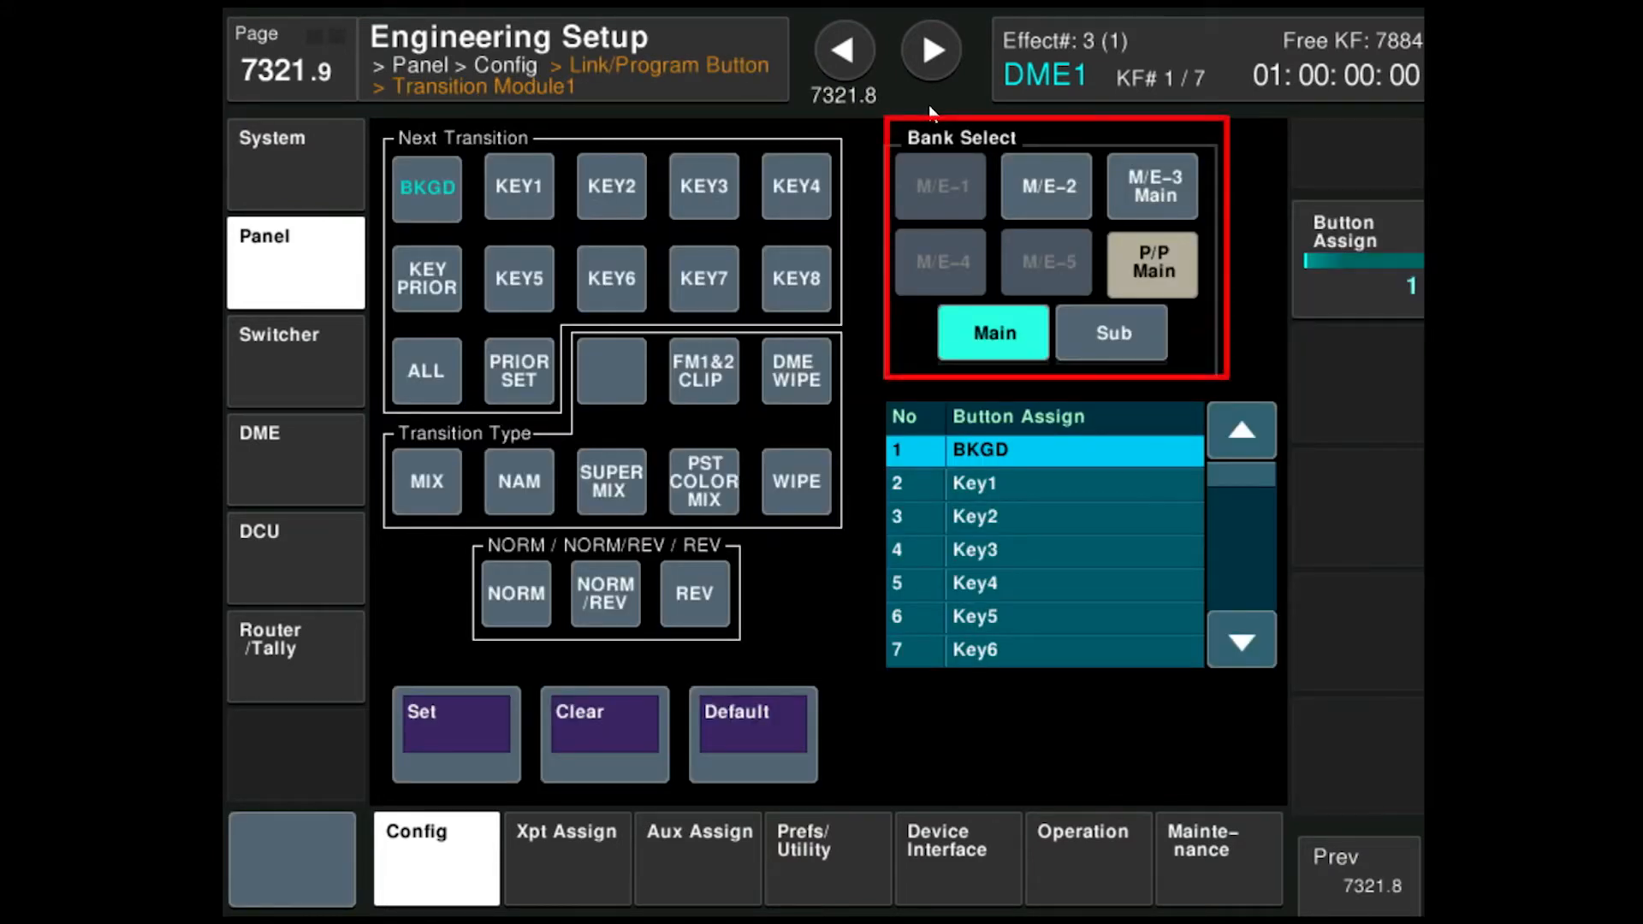
pyautogui.click(1150, 264)
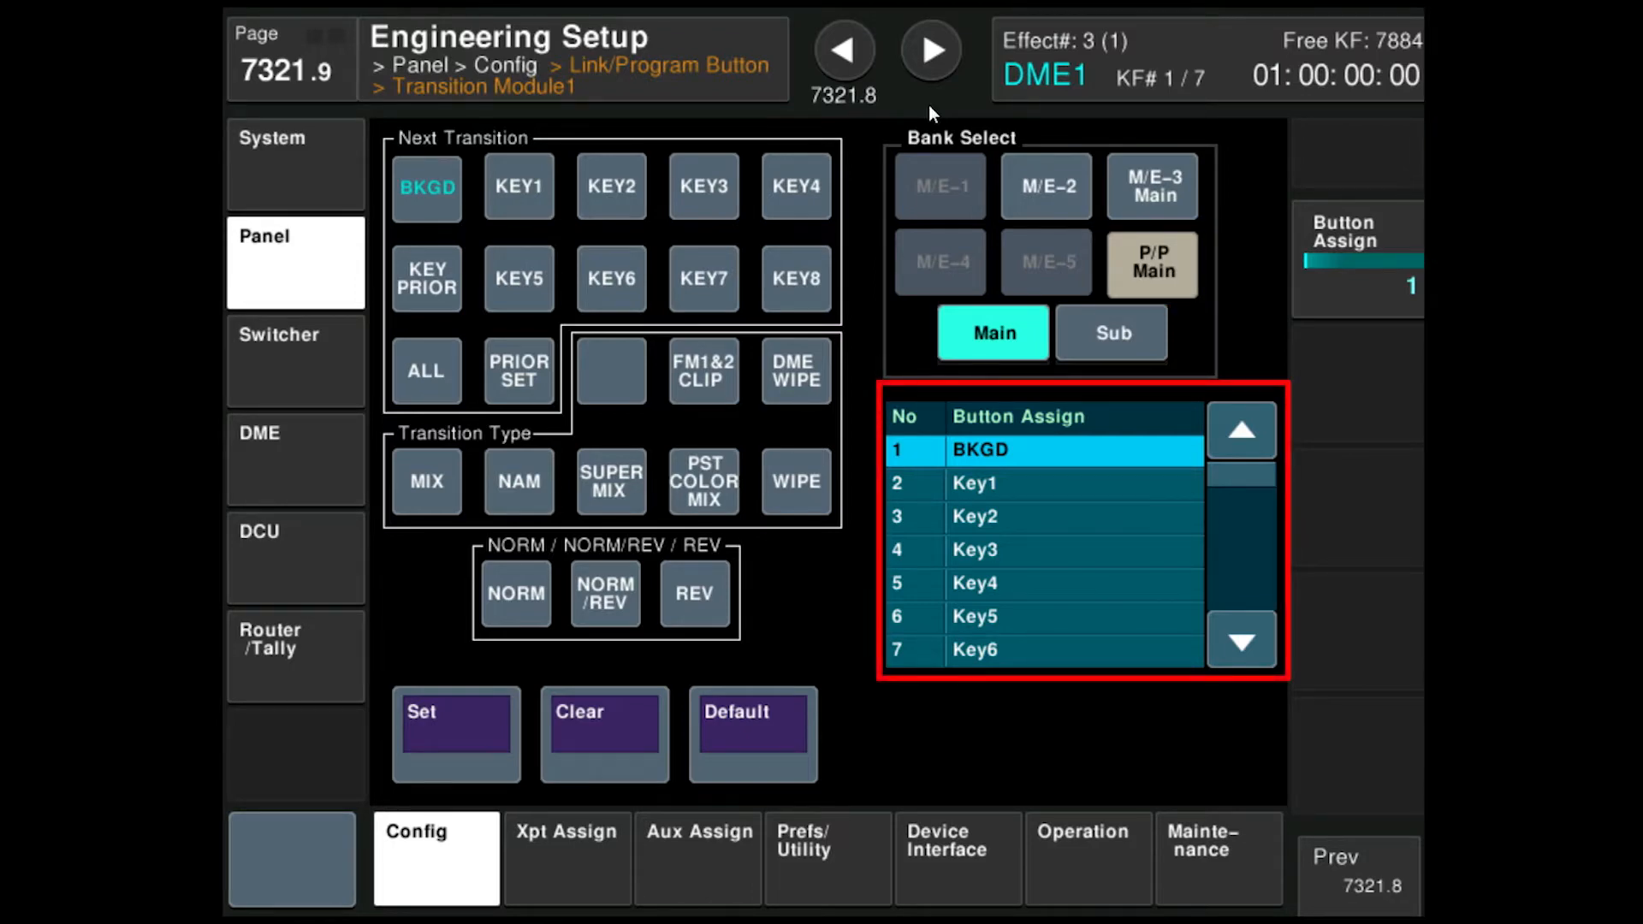
# - Clear KEY5–KEY7 and assign FM3&4 CLIP, NORM, NORM/REV and REV to the second row
pyautogui.click(517, 279)
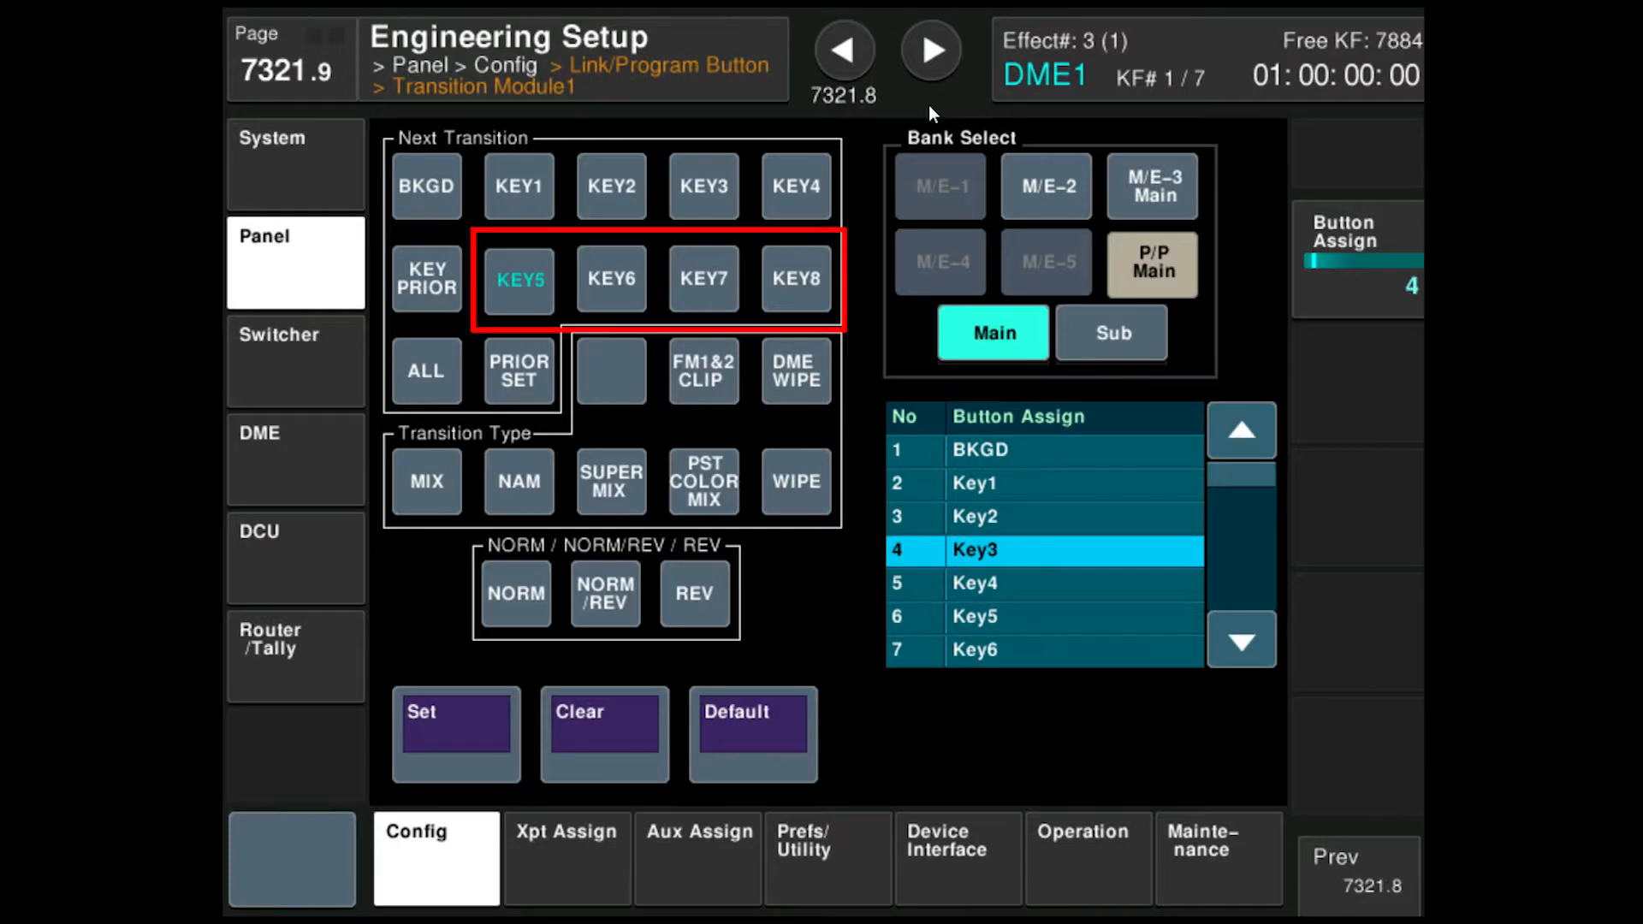
pyautogui.click(605, 735)
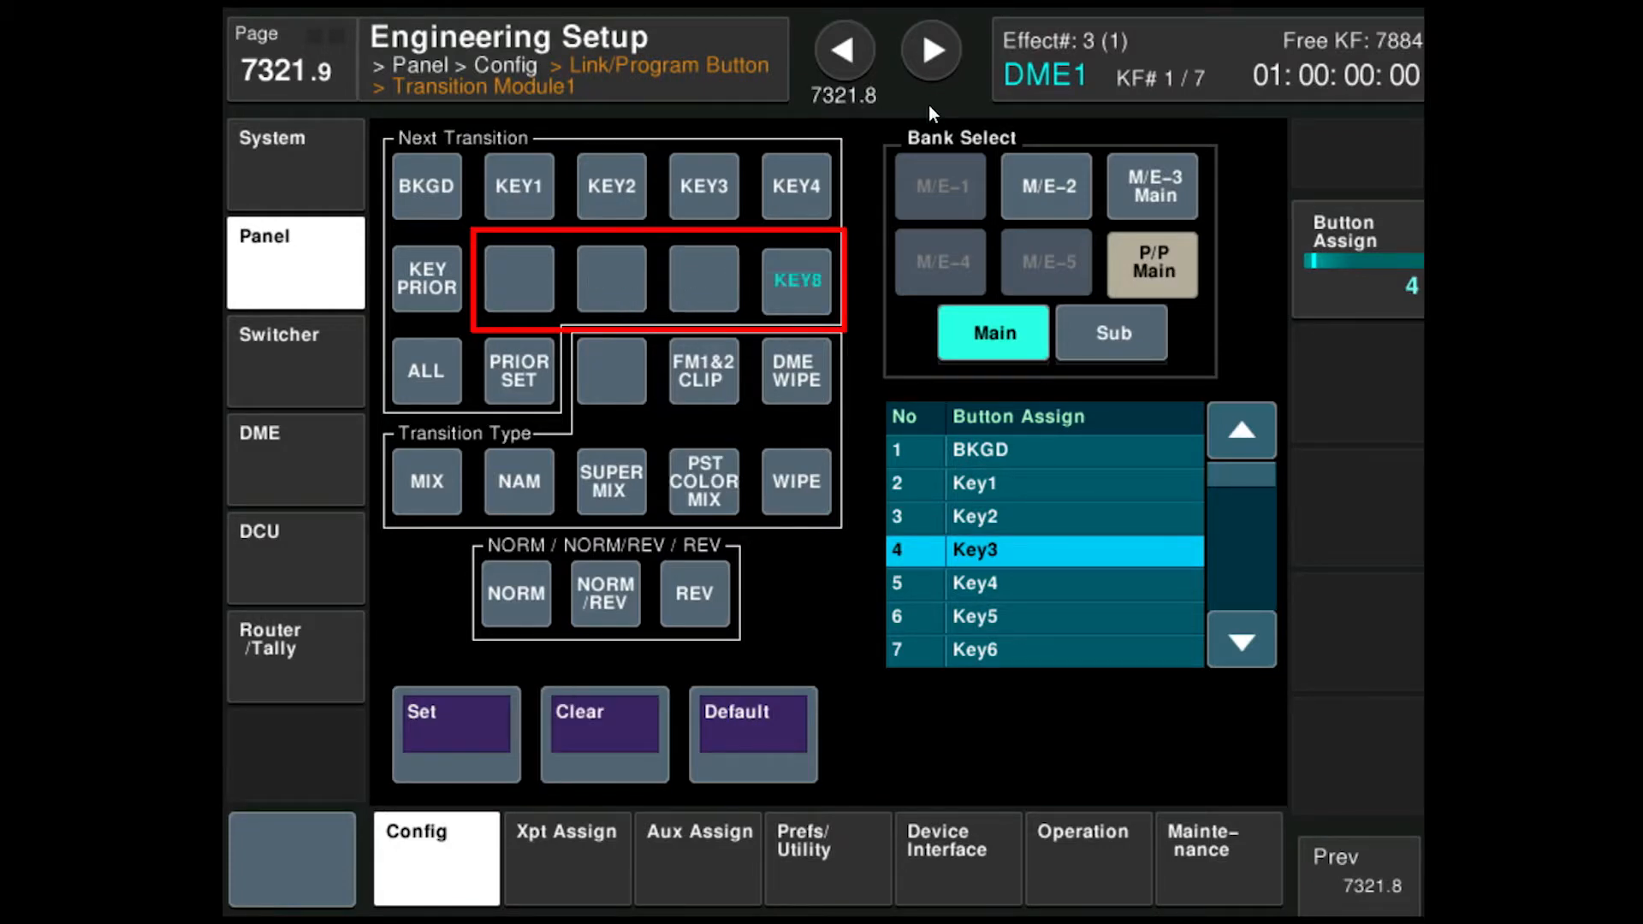
pyautogui.click(1241, 640)
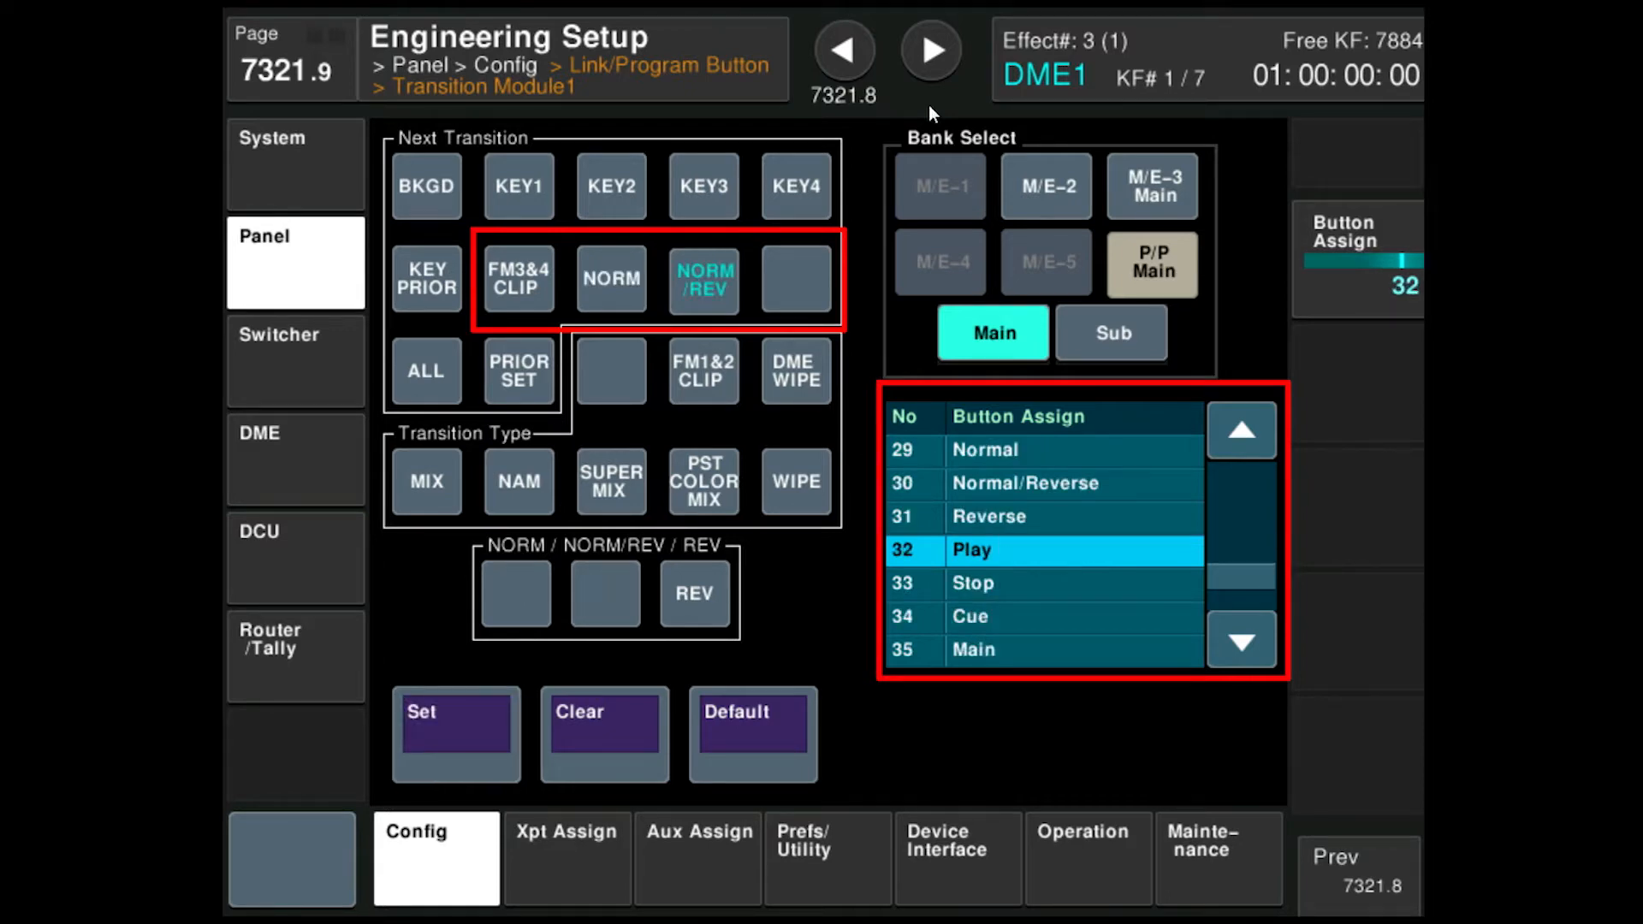
pyautogui.click(1243, 430)
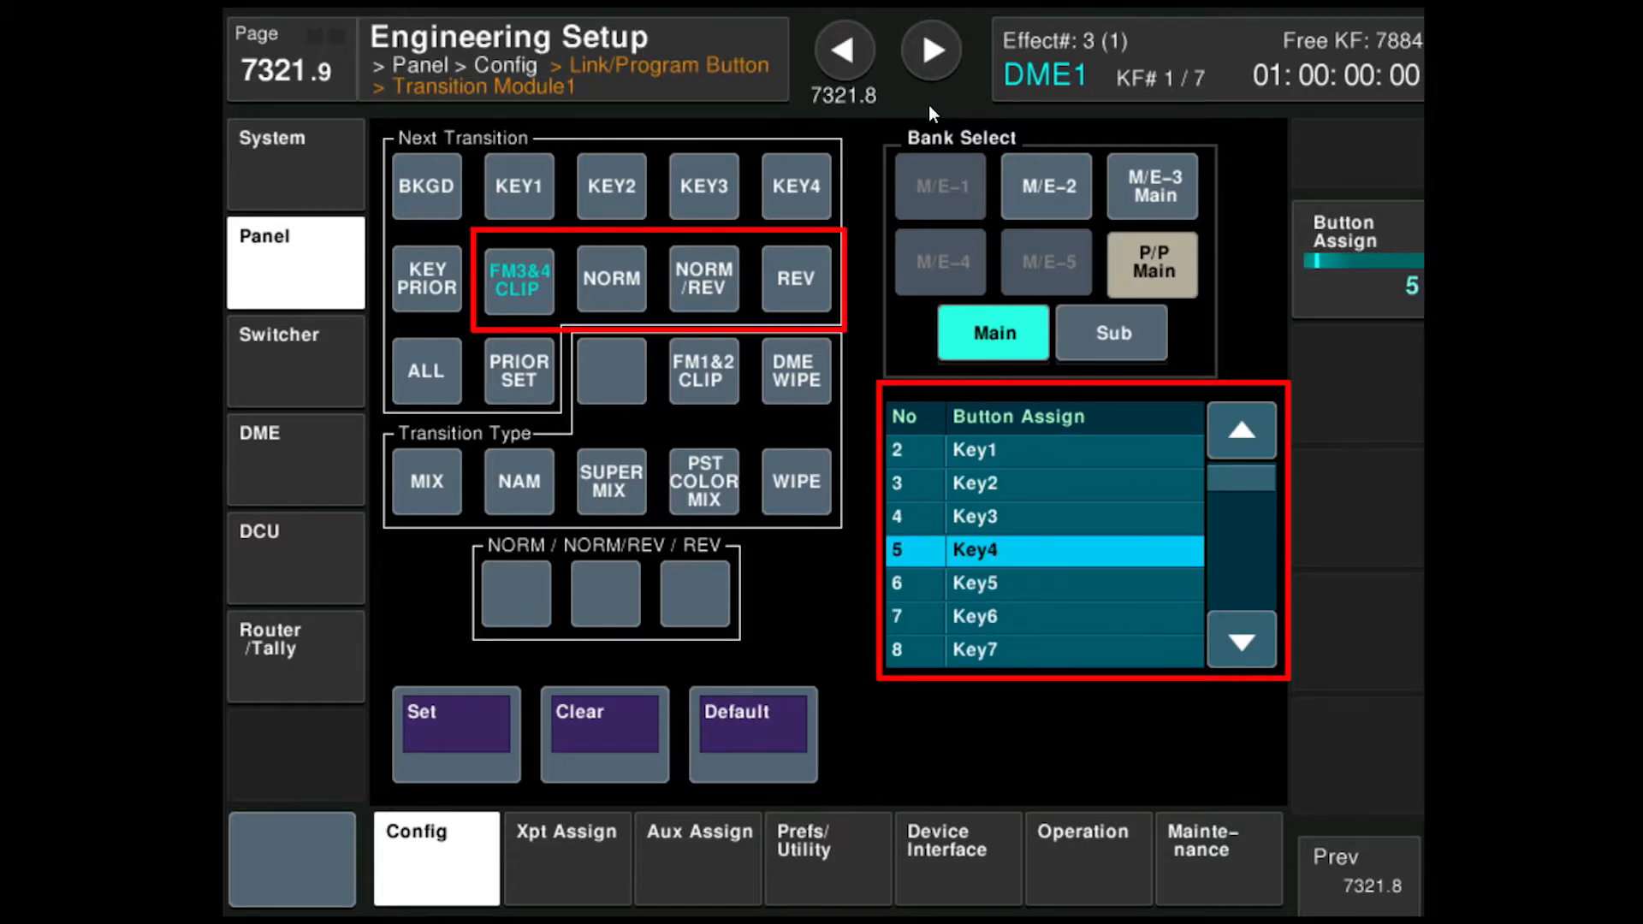
# - Restore KEY5–KEY8 on the second Next Transition row
pyautogui.click(1241, 640)
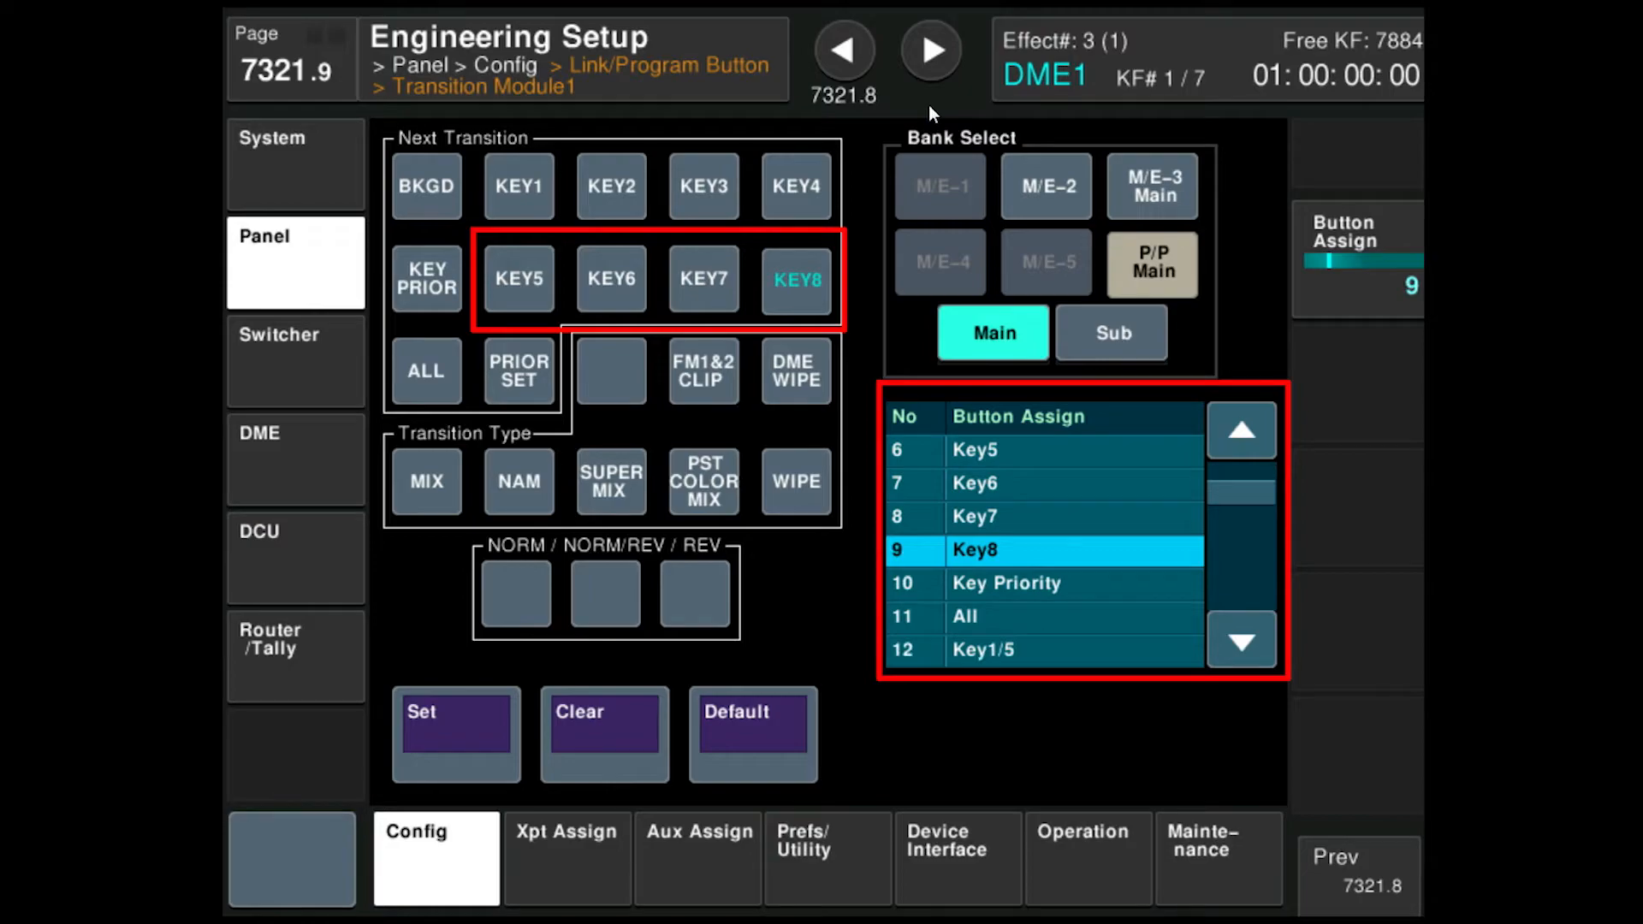
pyautogui.click(1241, 640)
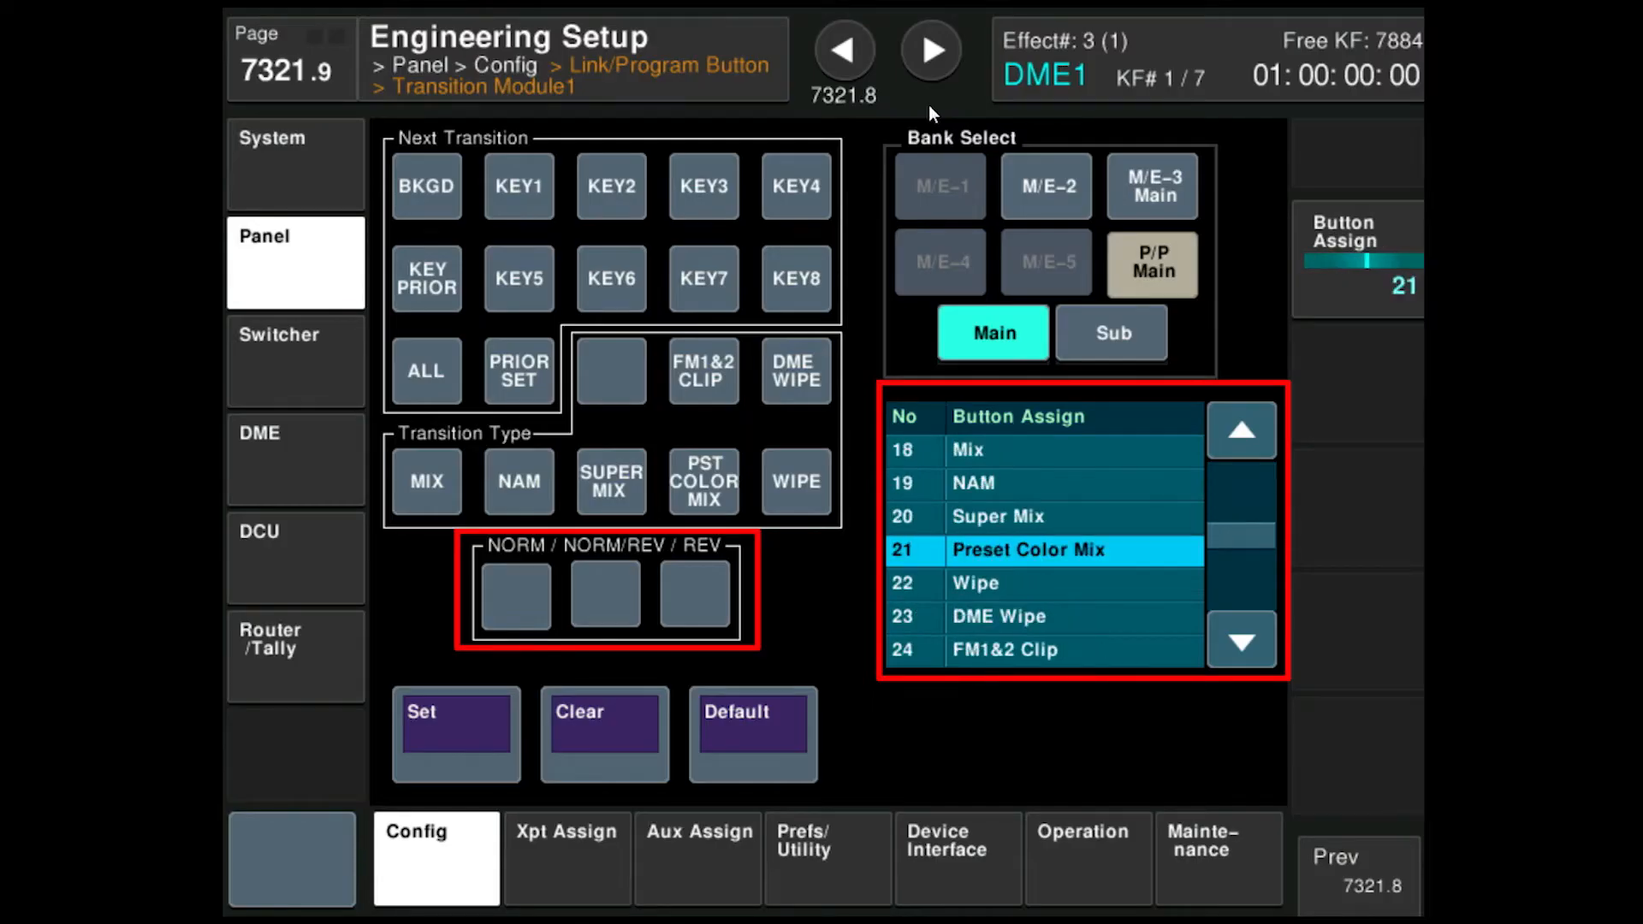
# - Assign Normal, Normal/Reverse and Reverse to the direction buttons
pyautogui.click(1241, 641)
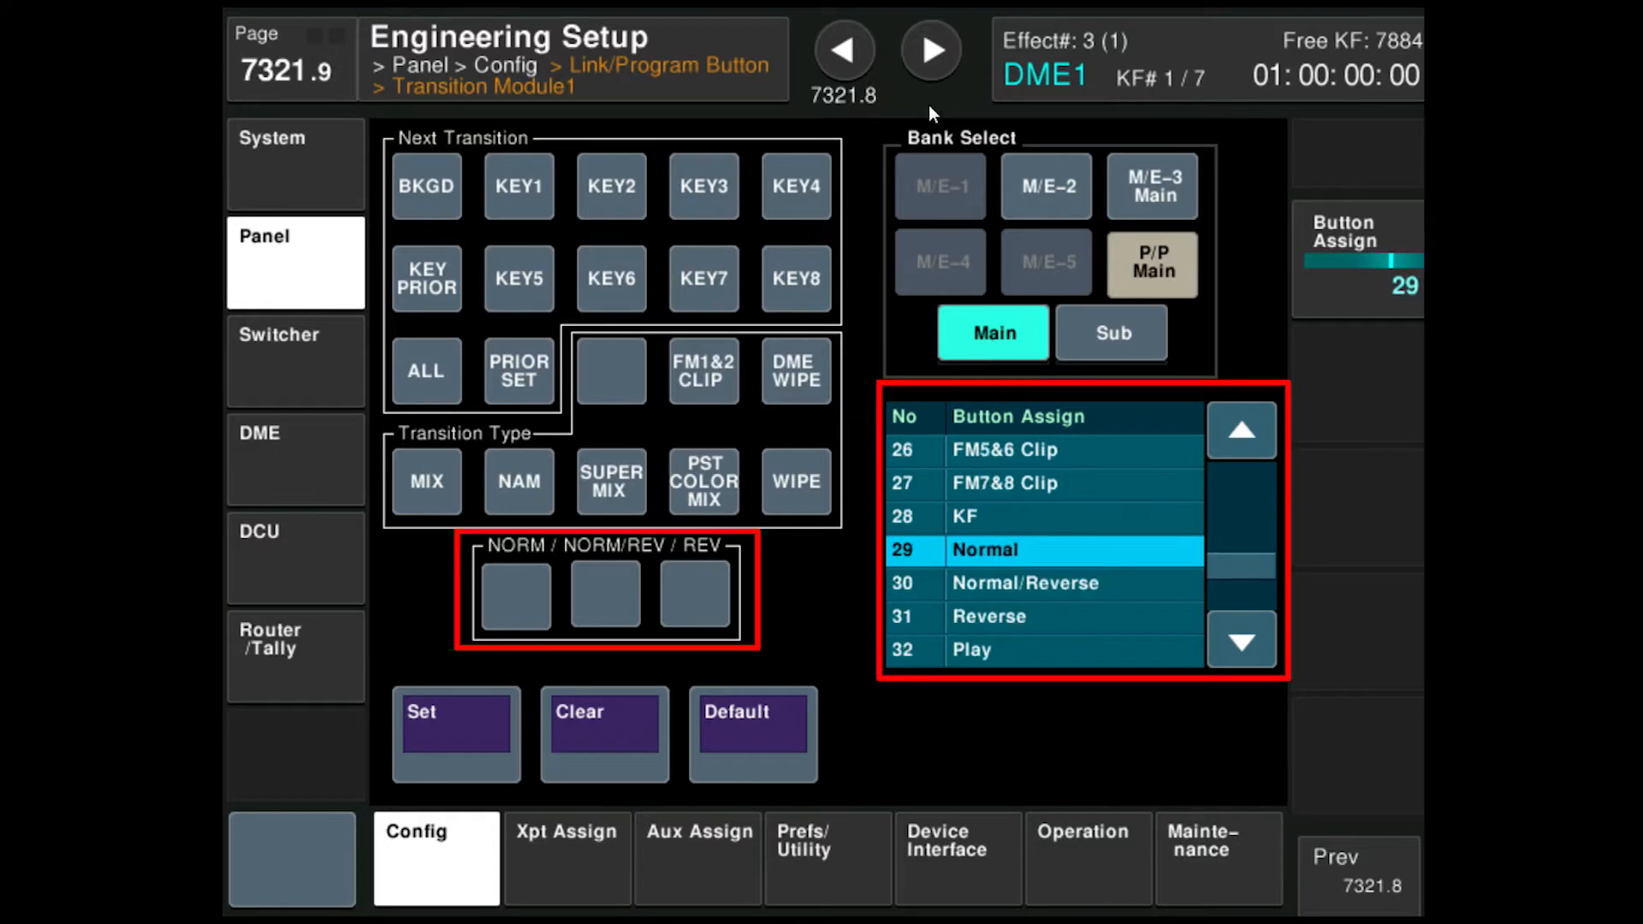
pyautogui.click(455, 734)
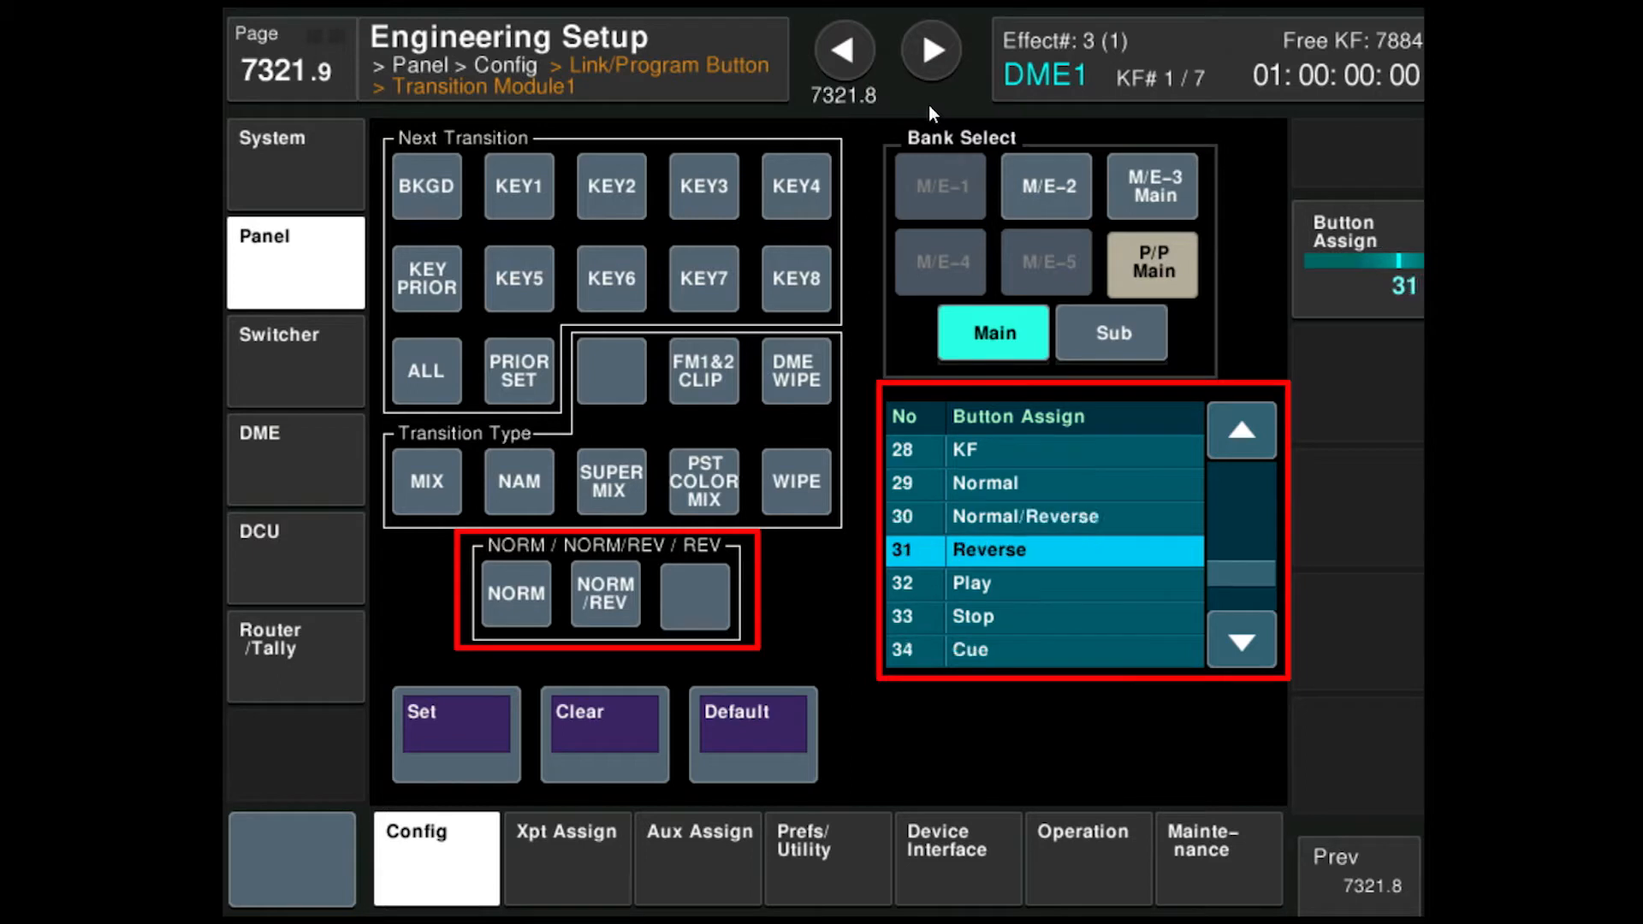
pyautogui.click(695, 594)
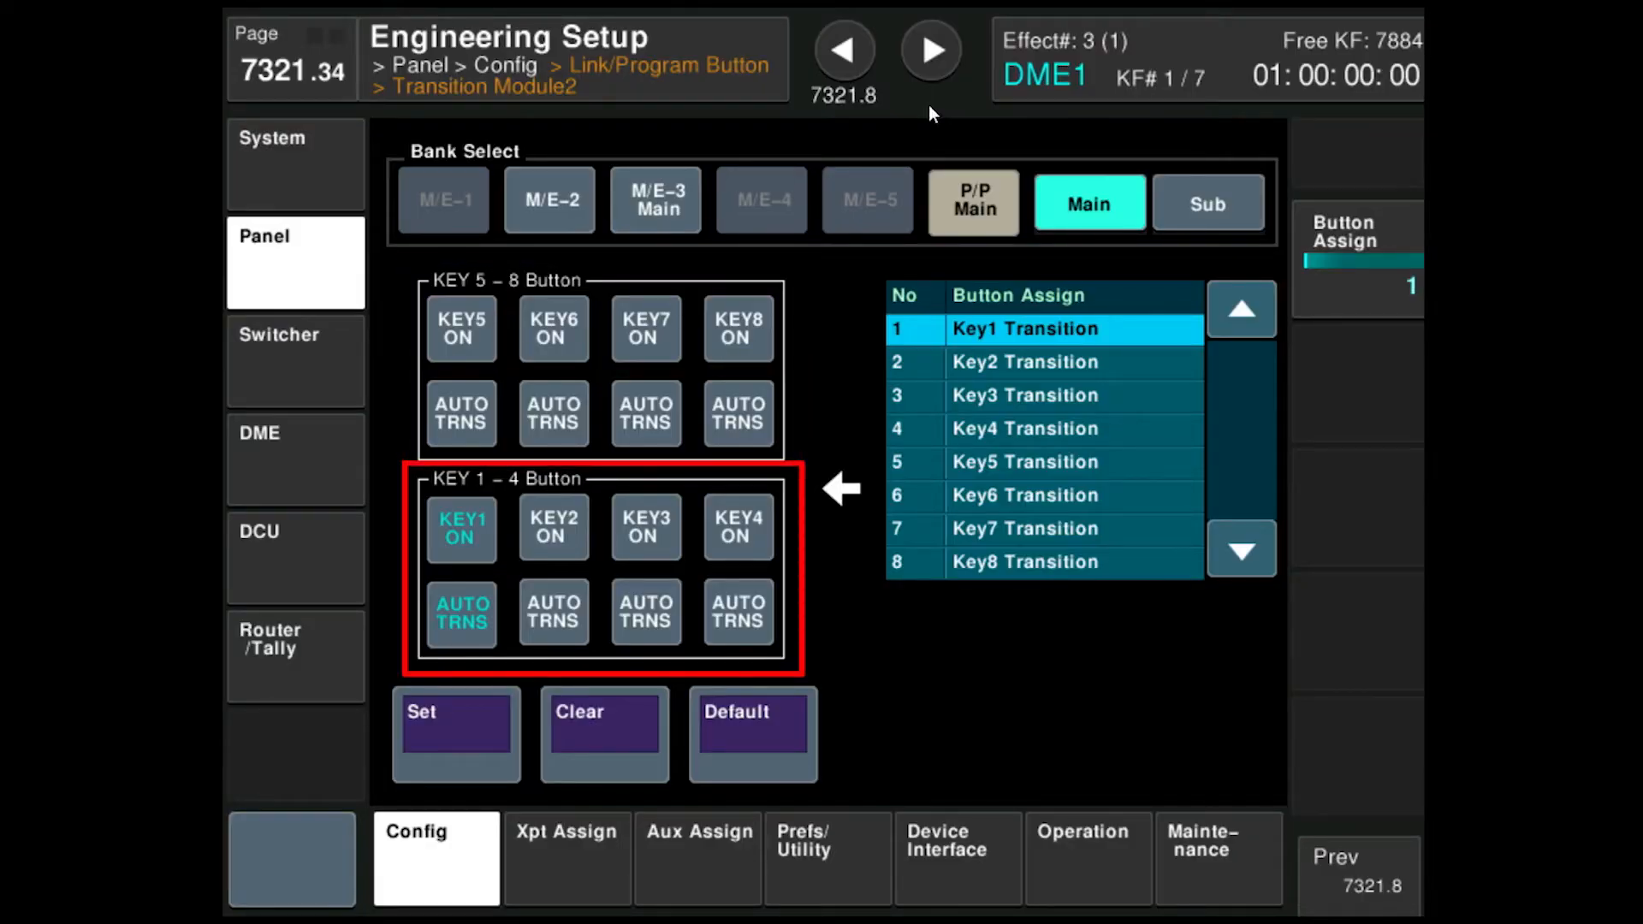
# - Assign Key1–Key4 transitions to Transition Module2's upper key buttons
pyautogui.click(553, 527)
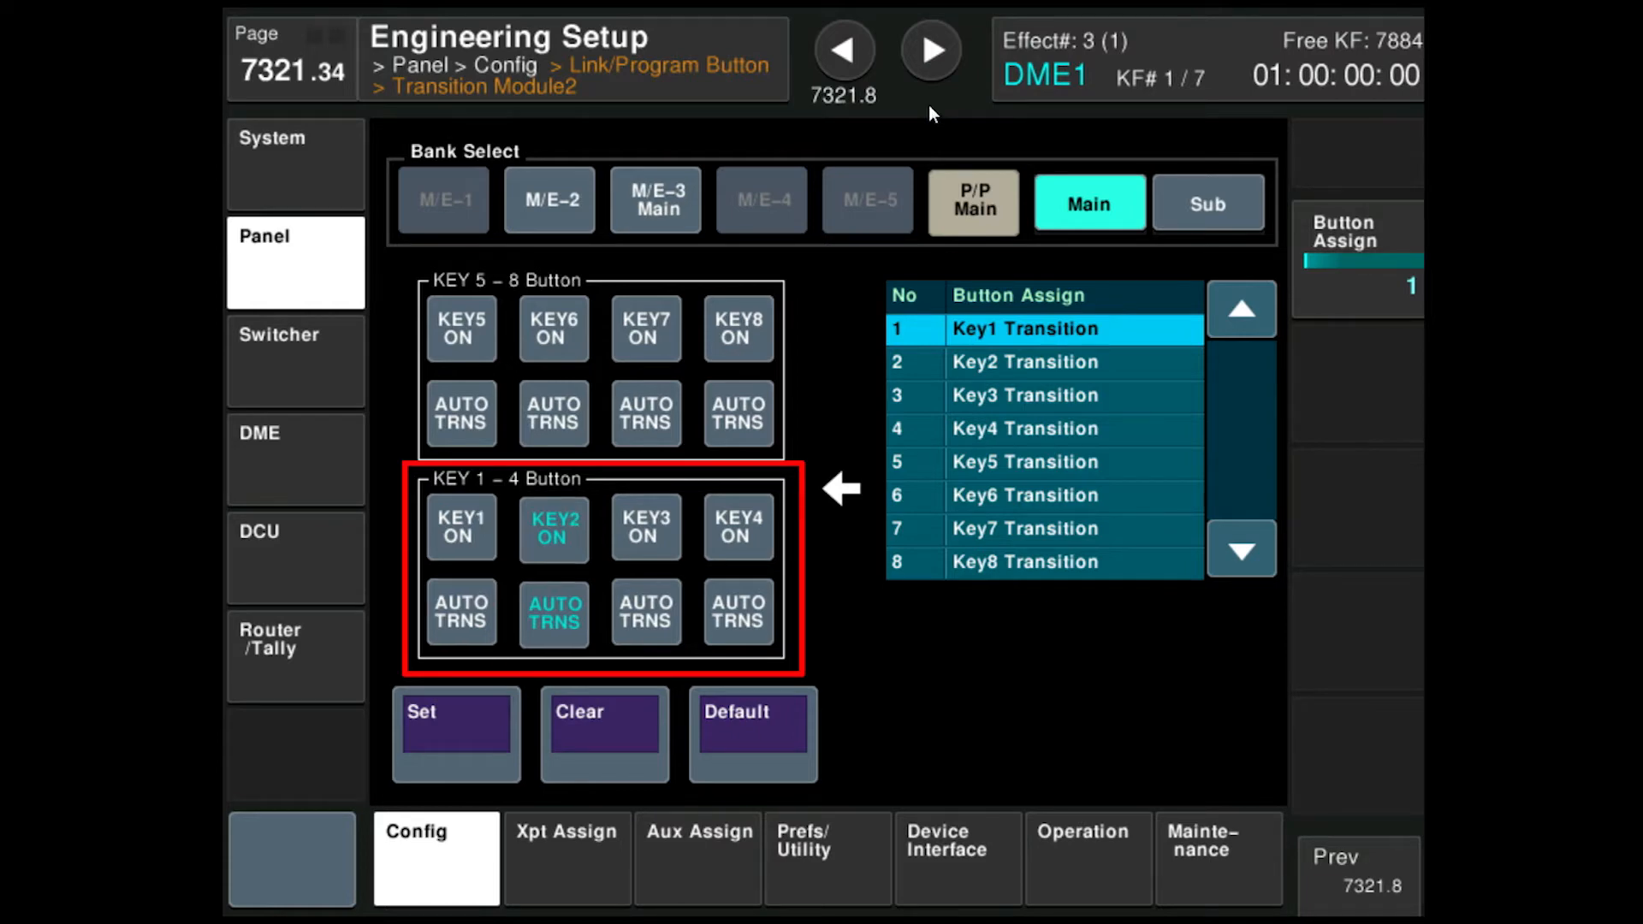
pyautogui.click(647, 527)
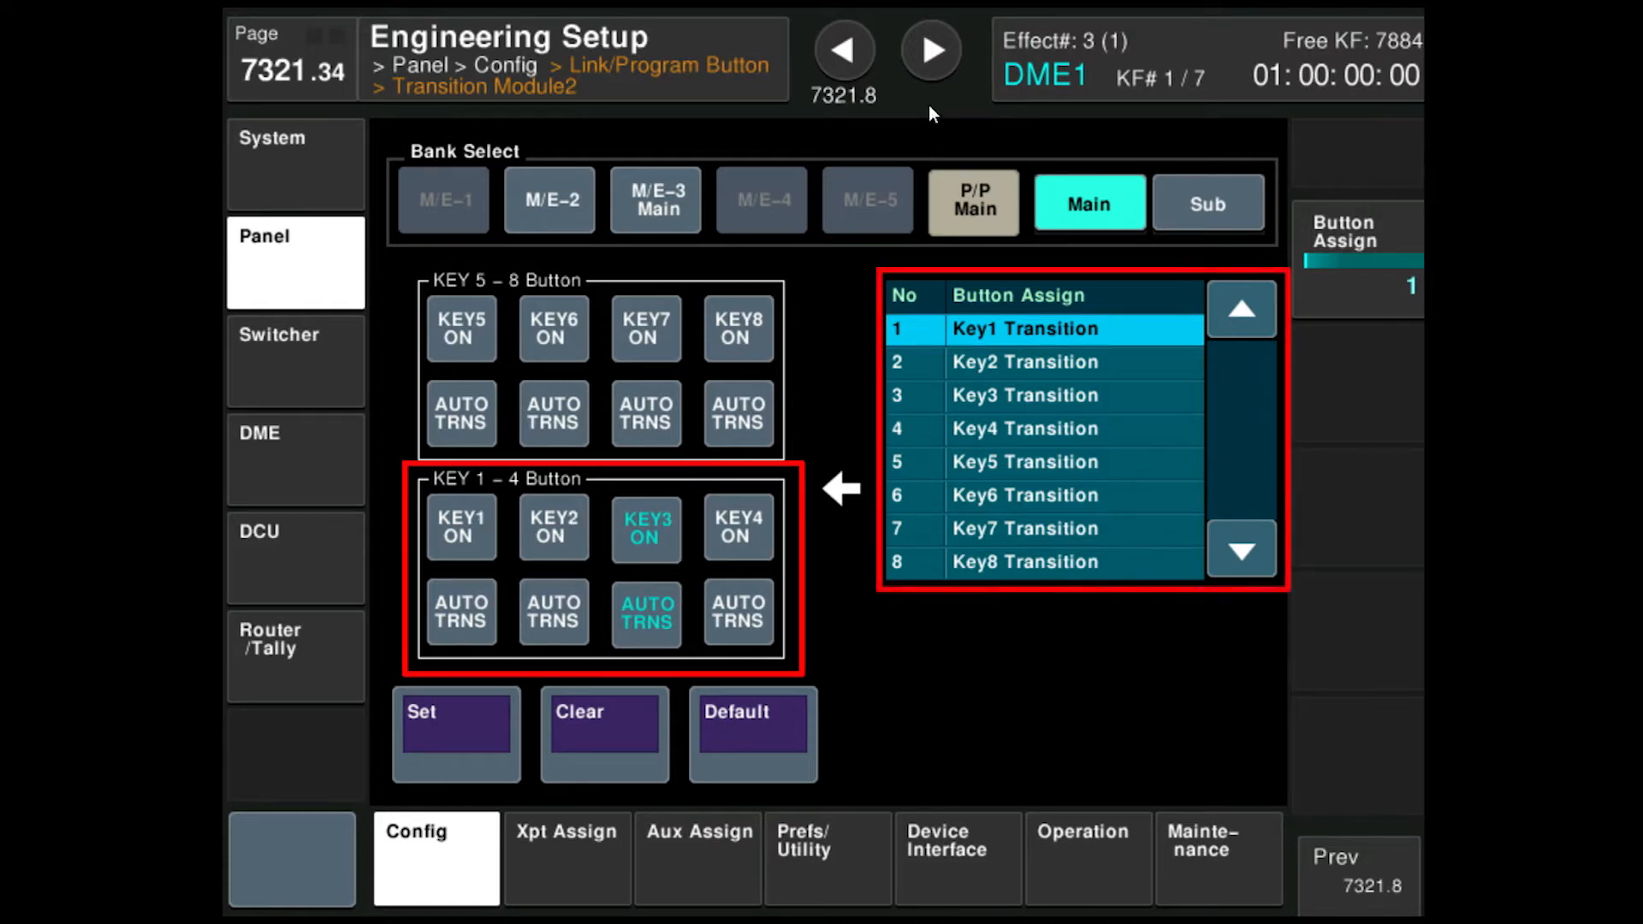
pyautogui.click(1042, 428)
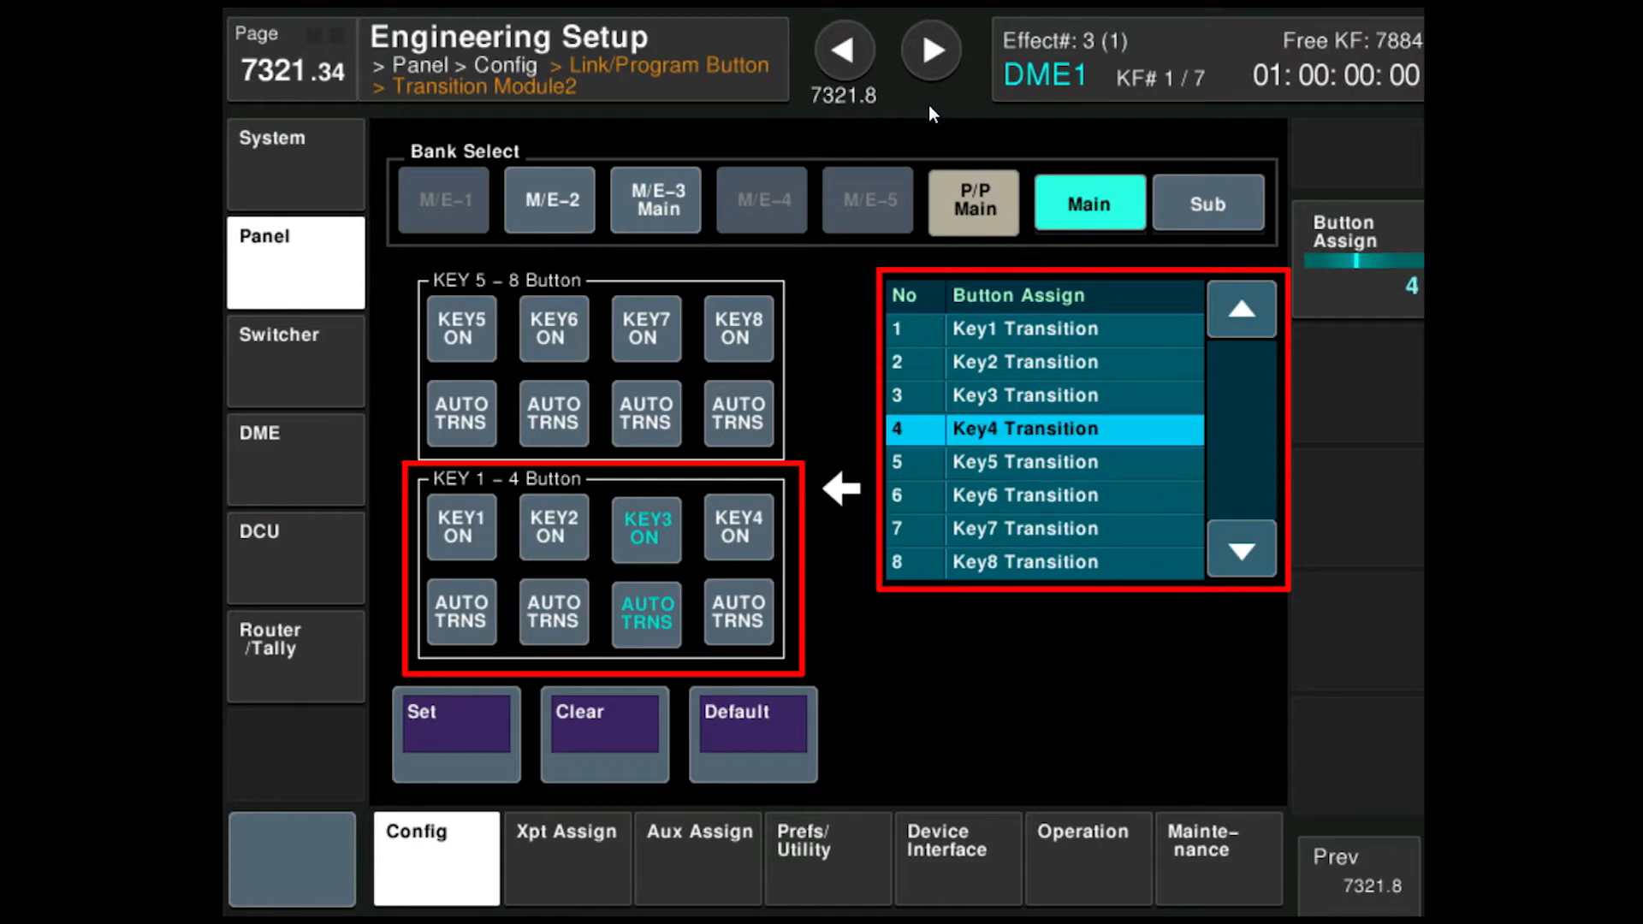
pyautogui.click(1042, 329)
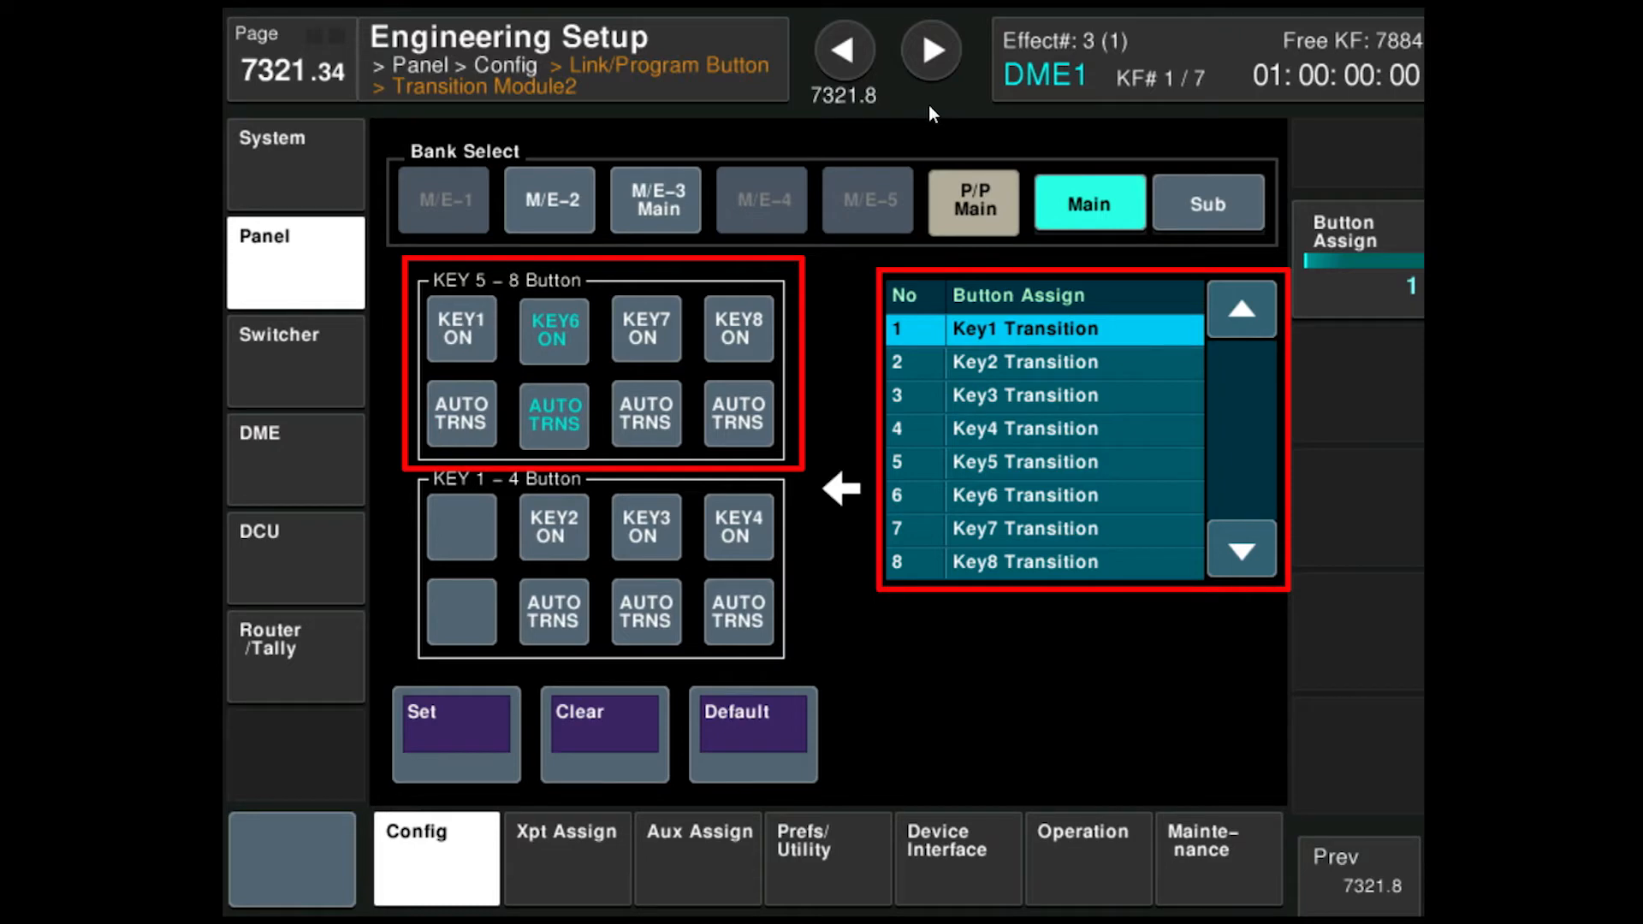
pyautogui.click(1042, 362)
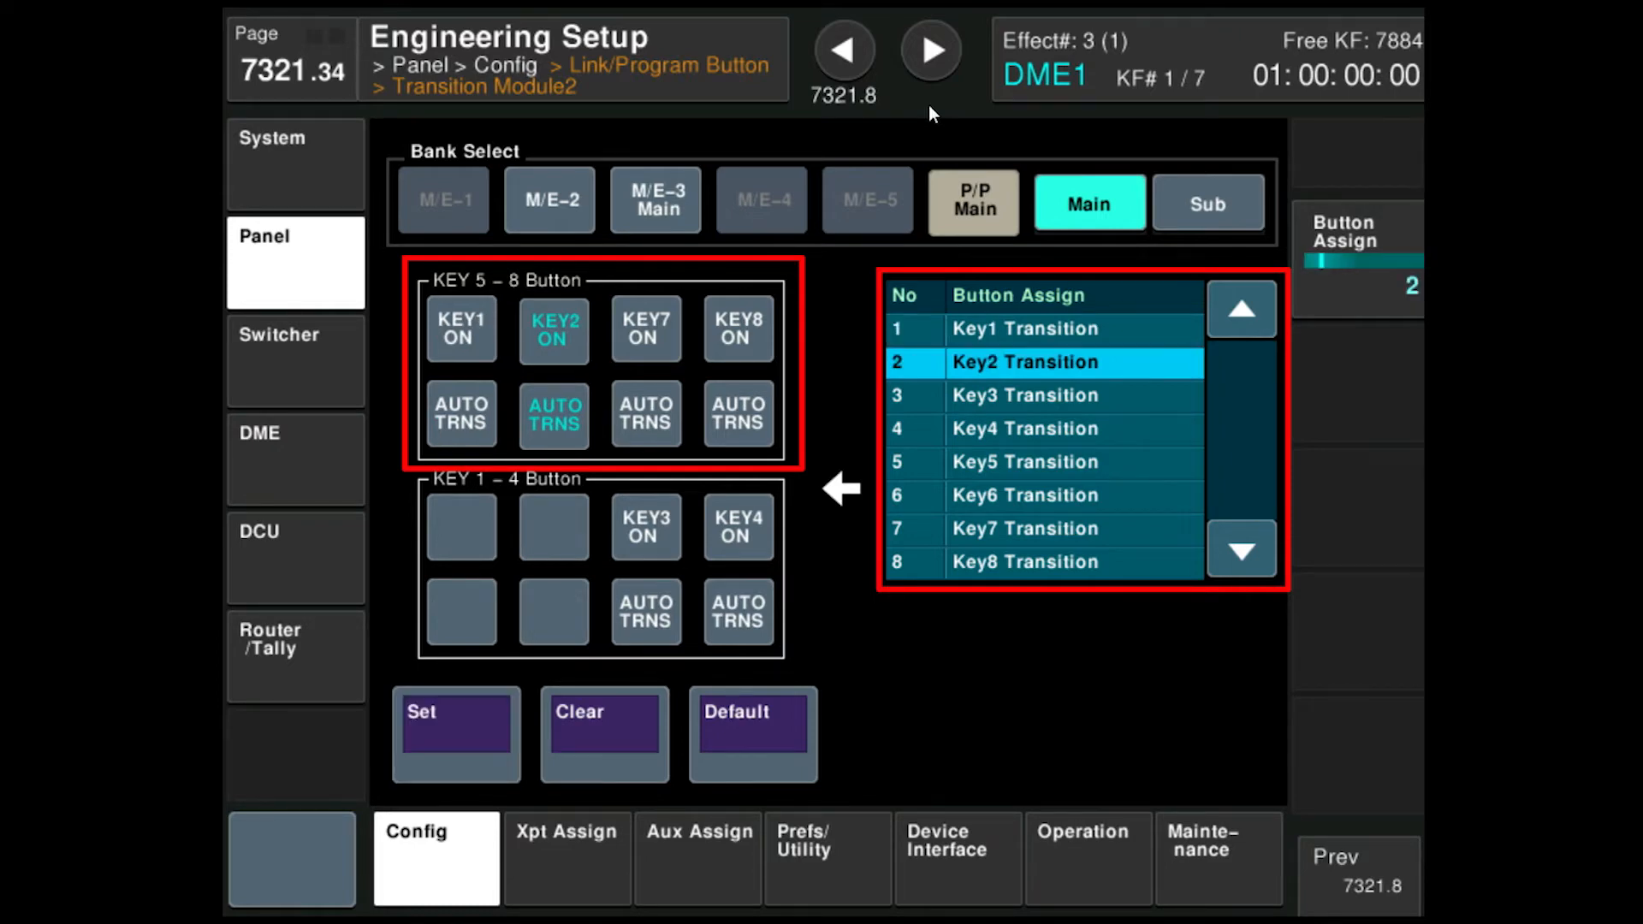
pyautogui.click(1038, 395)
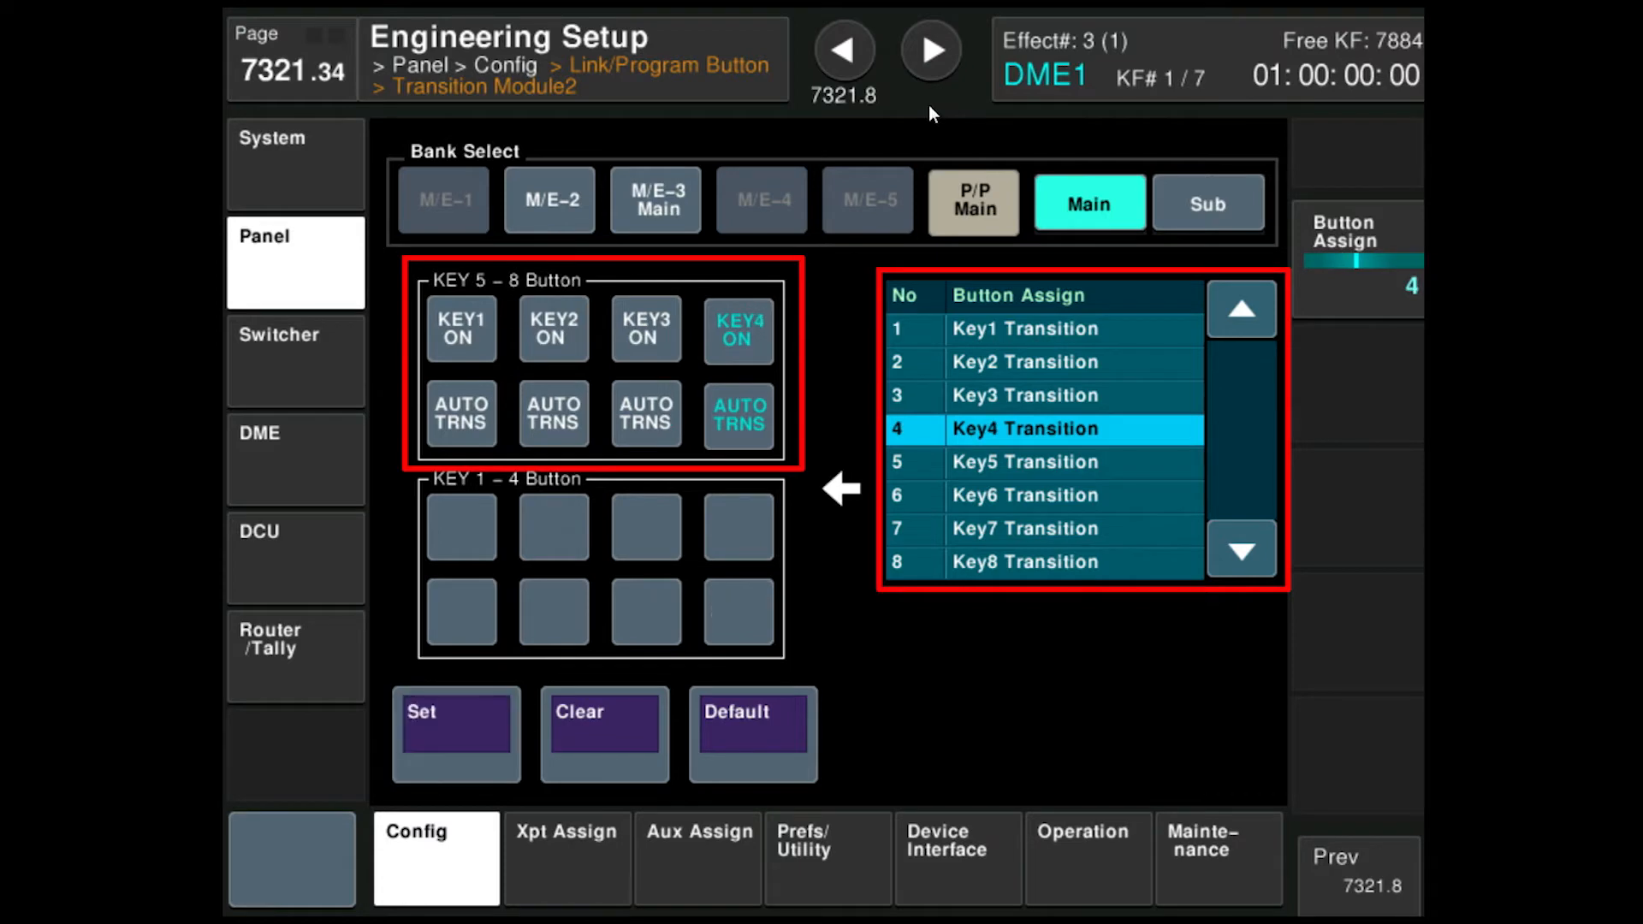
# - Assign Key5–Key8 transitions to the lower key buttons
pyautogui.click(1044, 462)
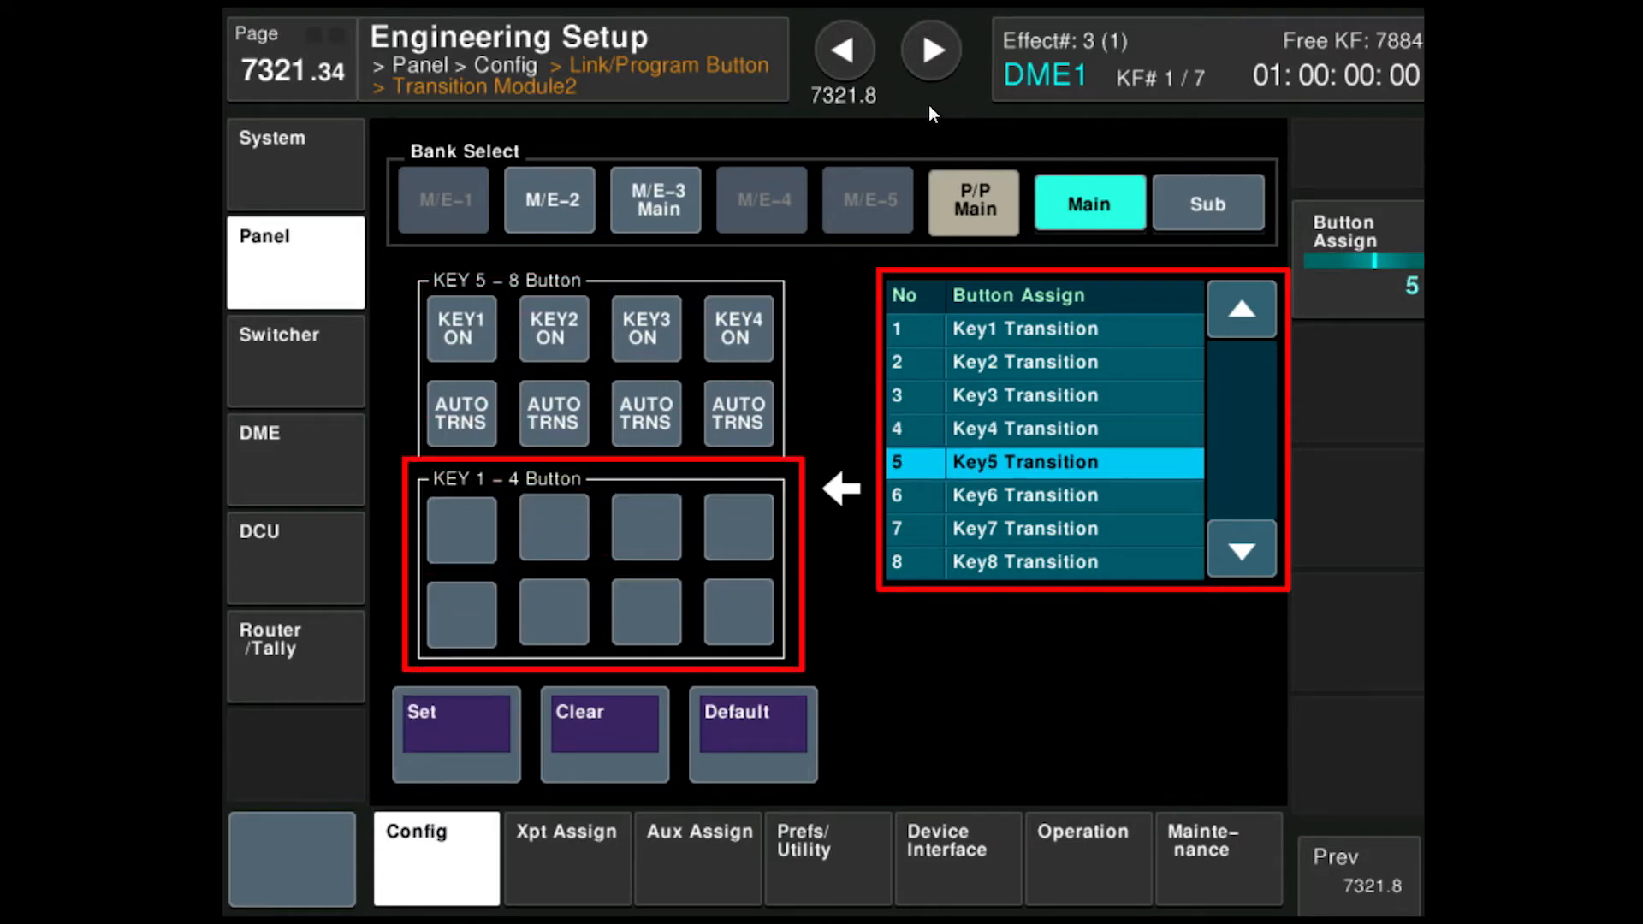
pyautogui.click(1241, 549)
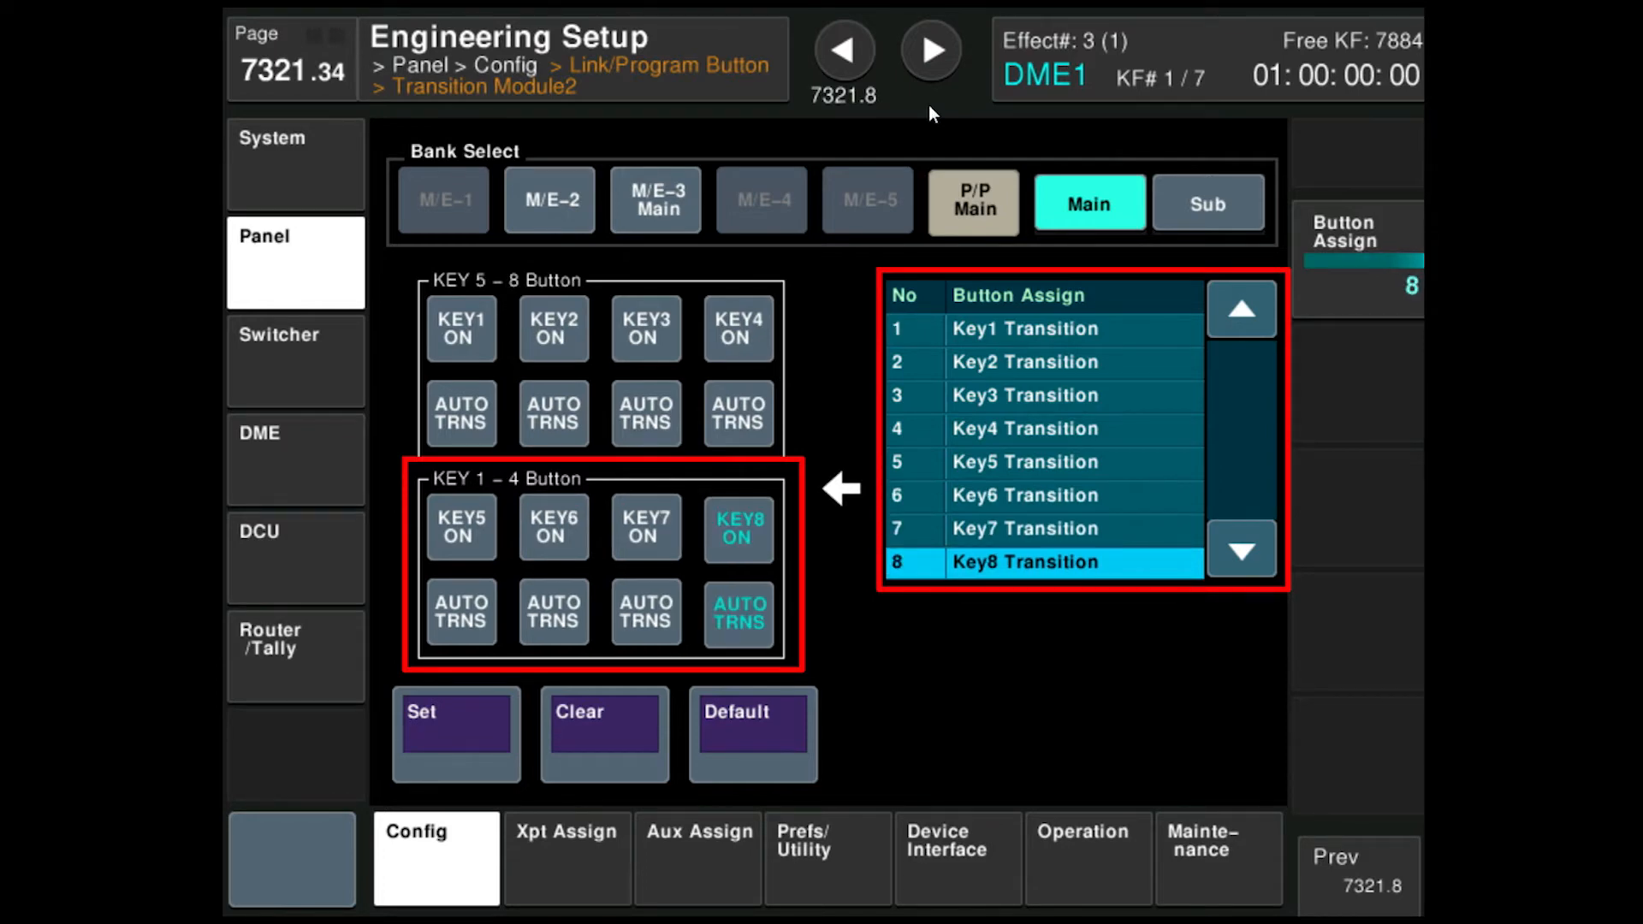
pyautogui.click(750, 733)
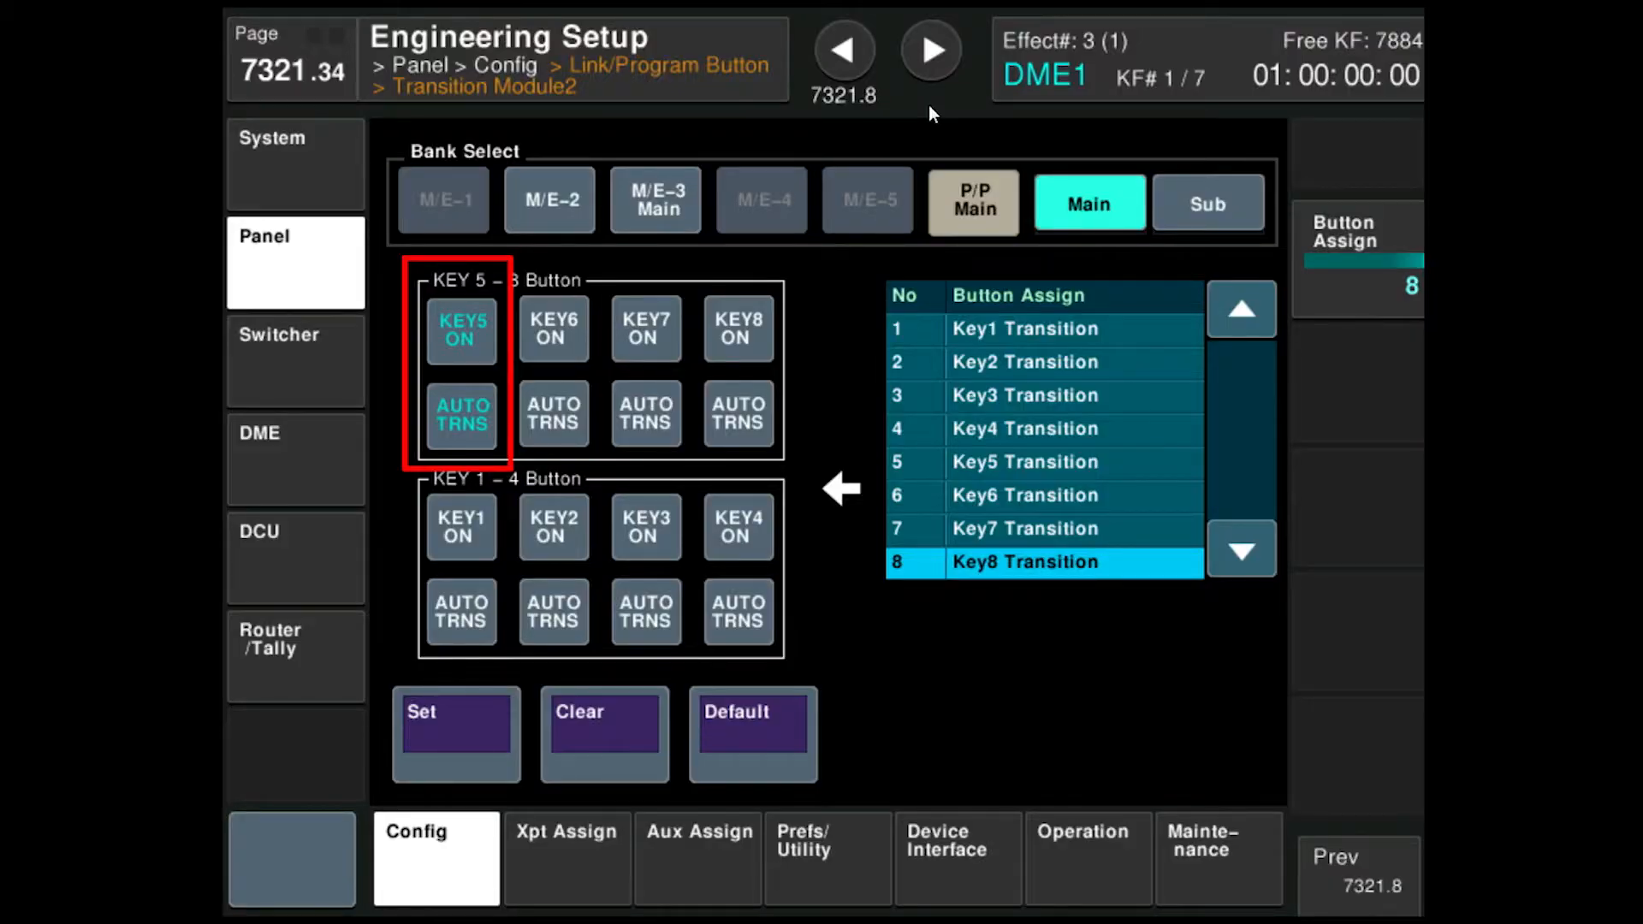
# - Clear the assignment of the first button in the upper key group
pyautogui.click(604, 734)
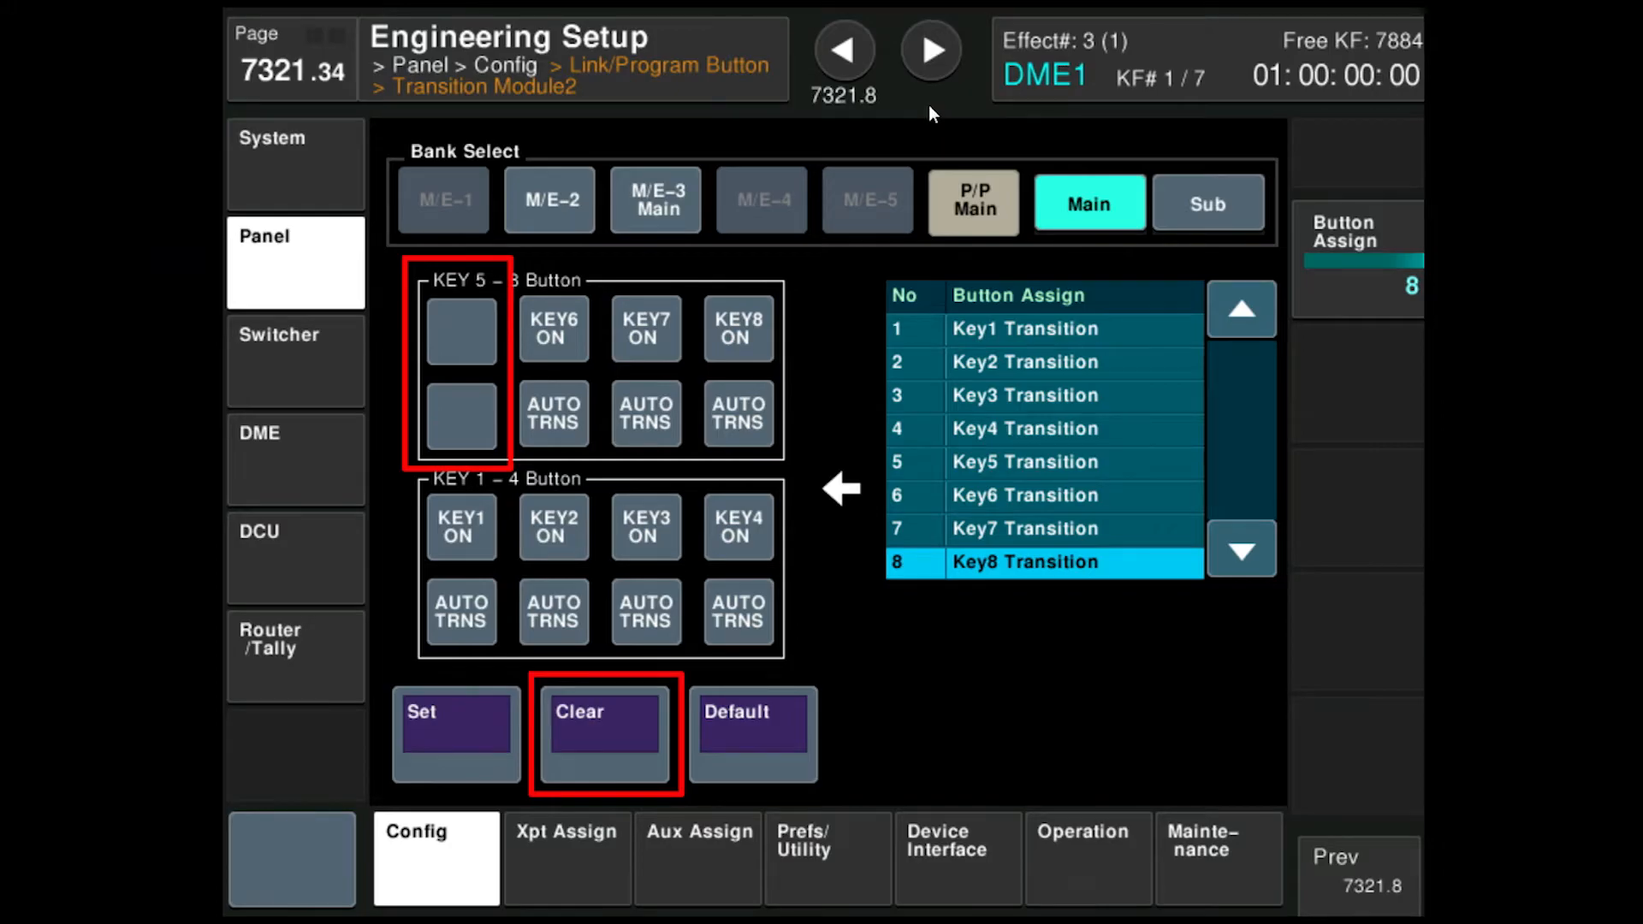
pyautogui.click(1087, 858)
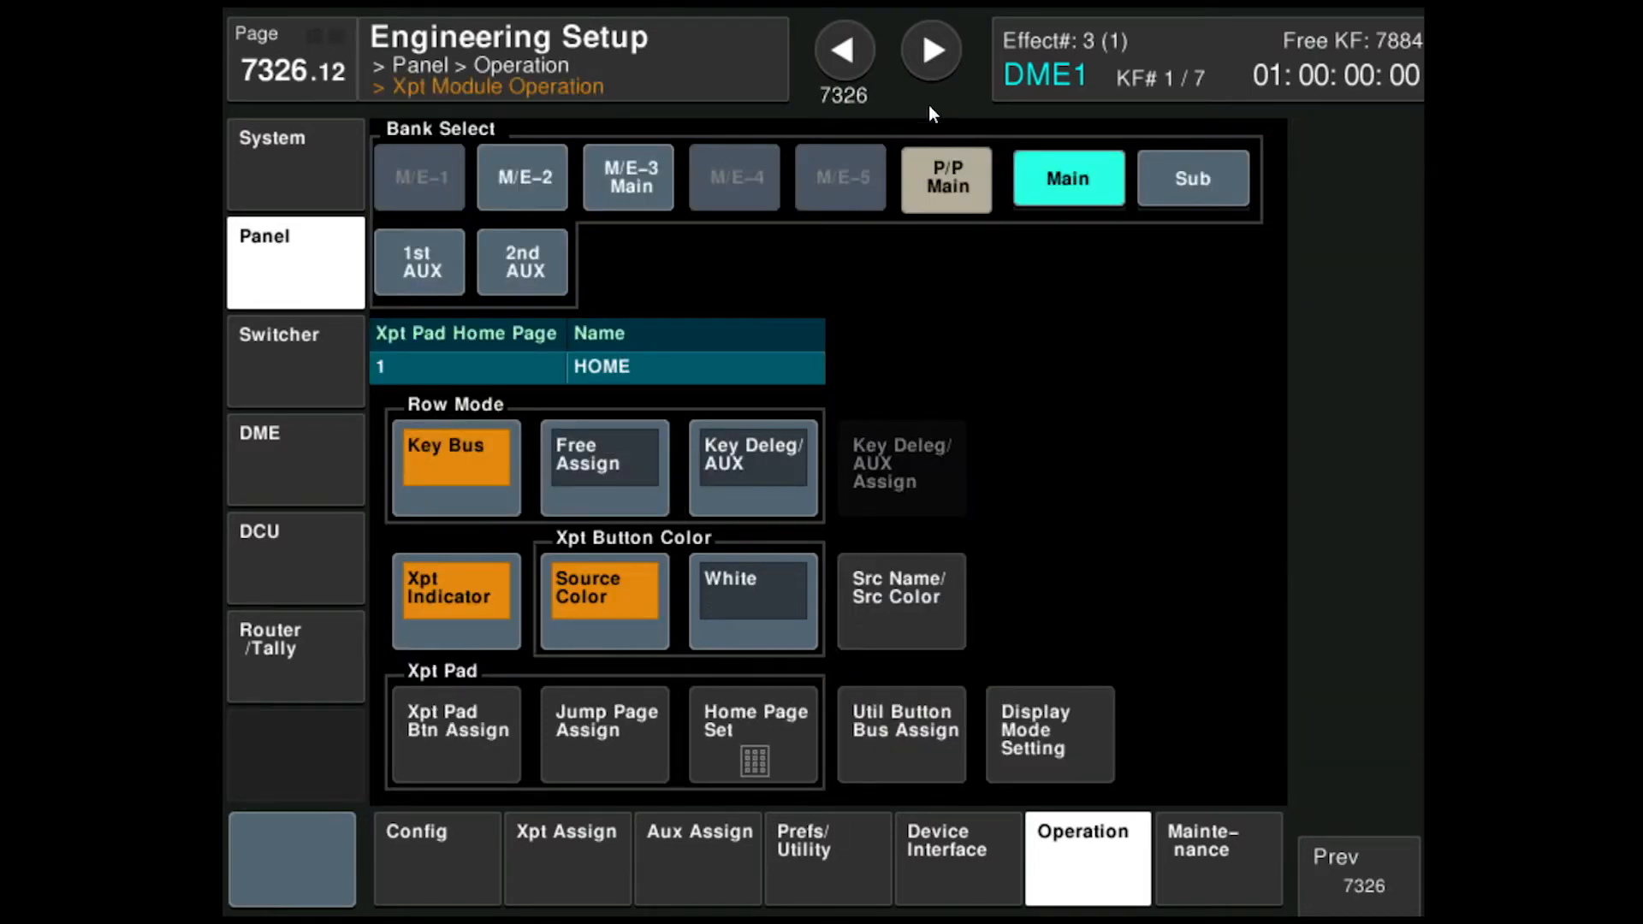
# - Show the Xpt Pad Button Assign page for HOME page 1
pyautogui.click(455, 734)
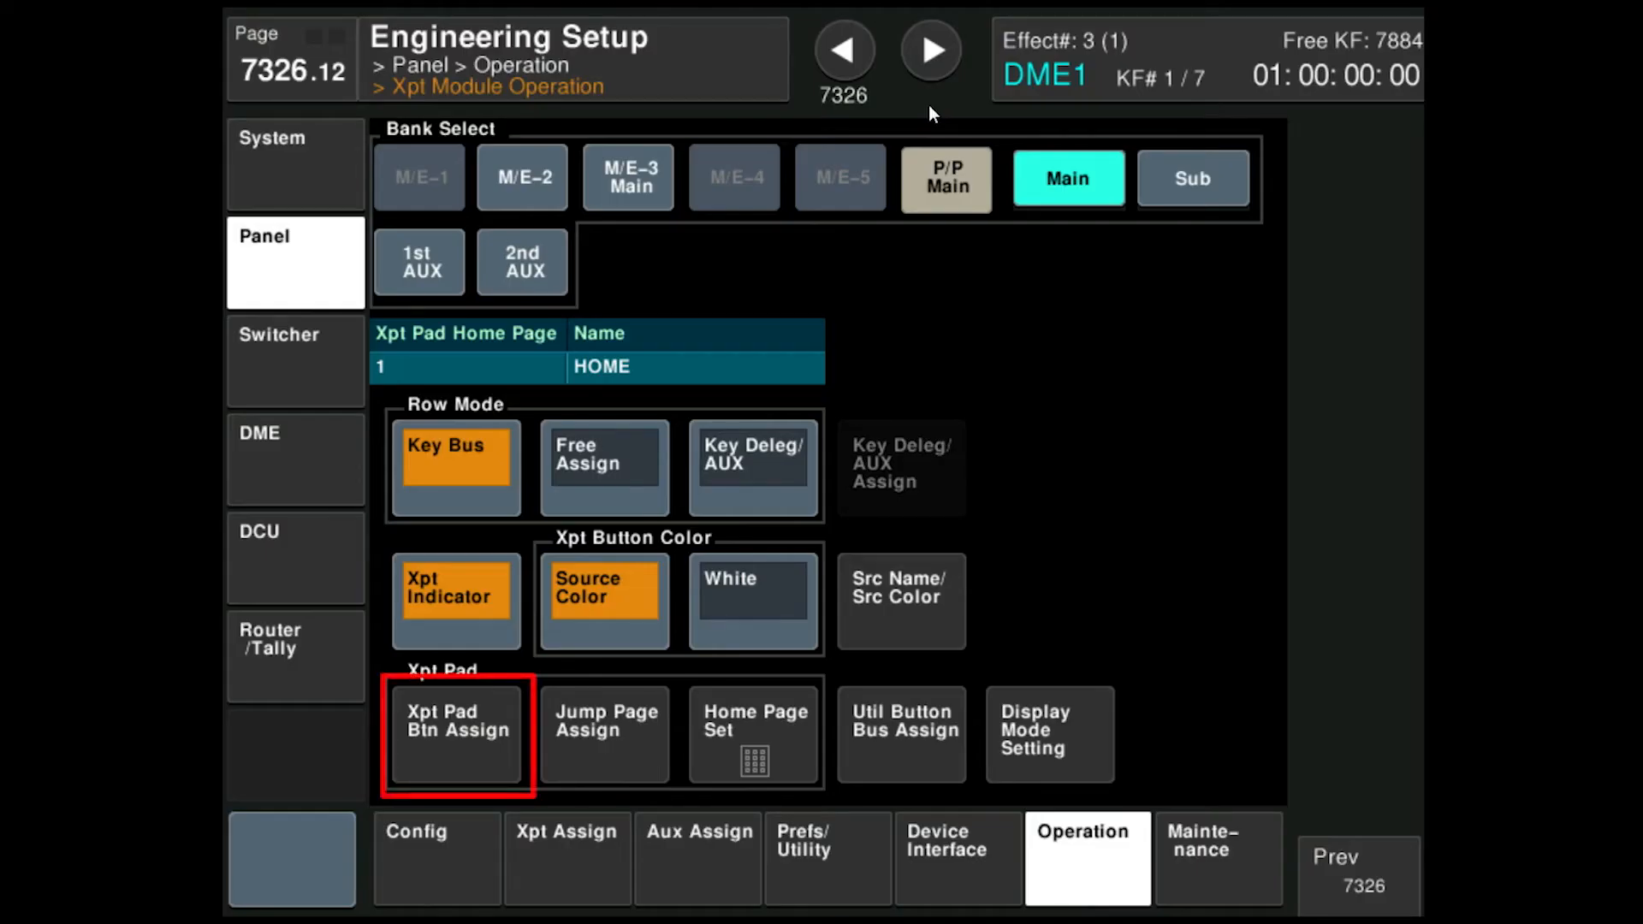
pyautogui.click(456, 735)
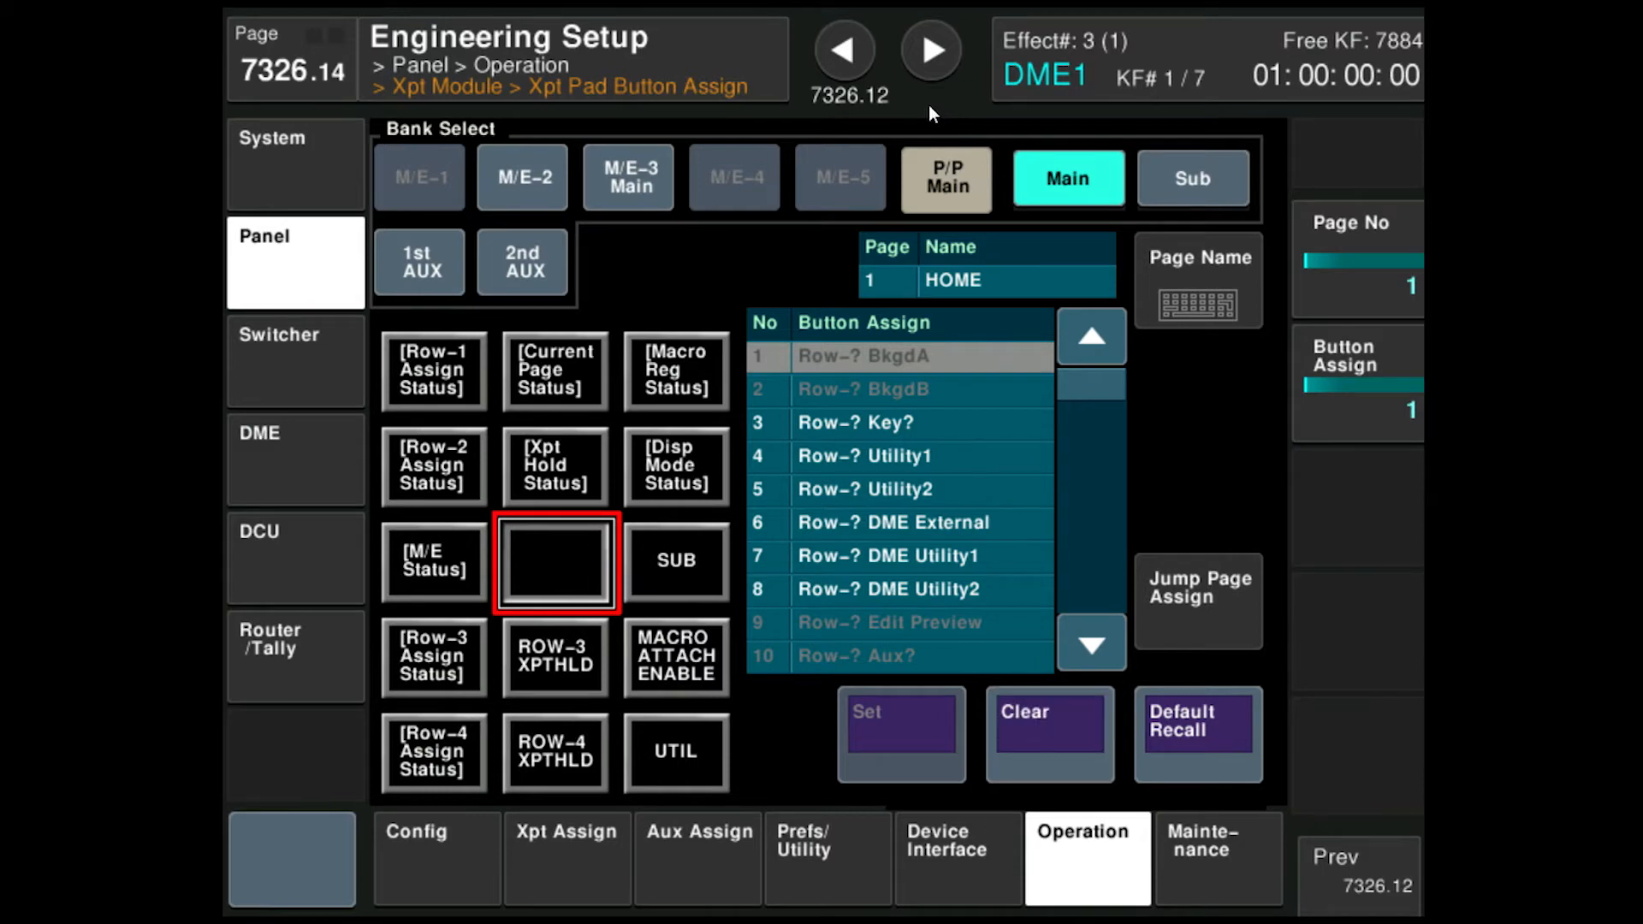
# - Assign Display Mode 1 to an empty HOME page pad button and return to Xpt Module Operation
pyautogui.click(675, 561)
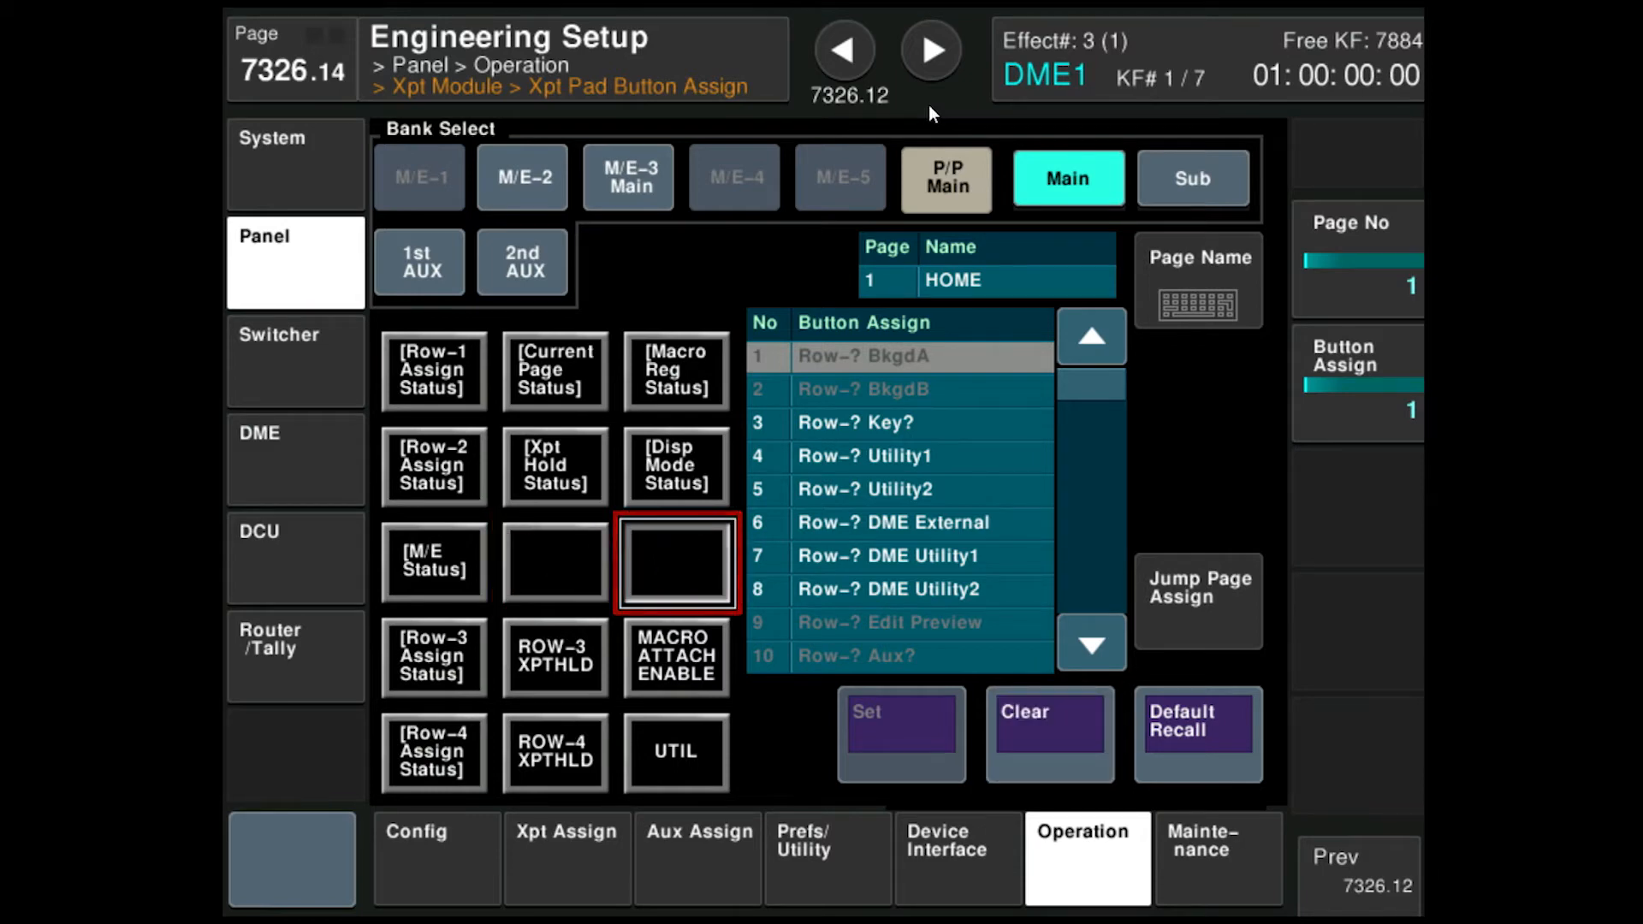
pyautogui.click(554, 563)
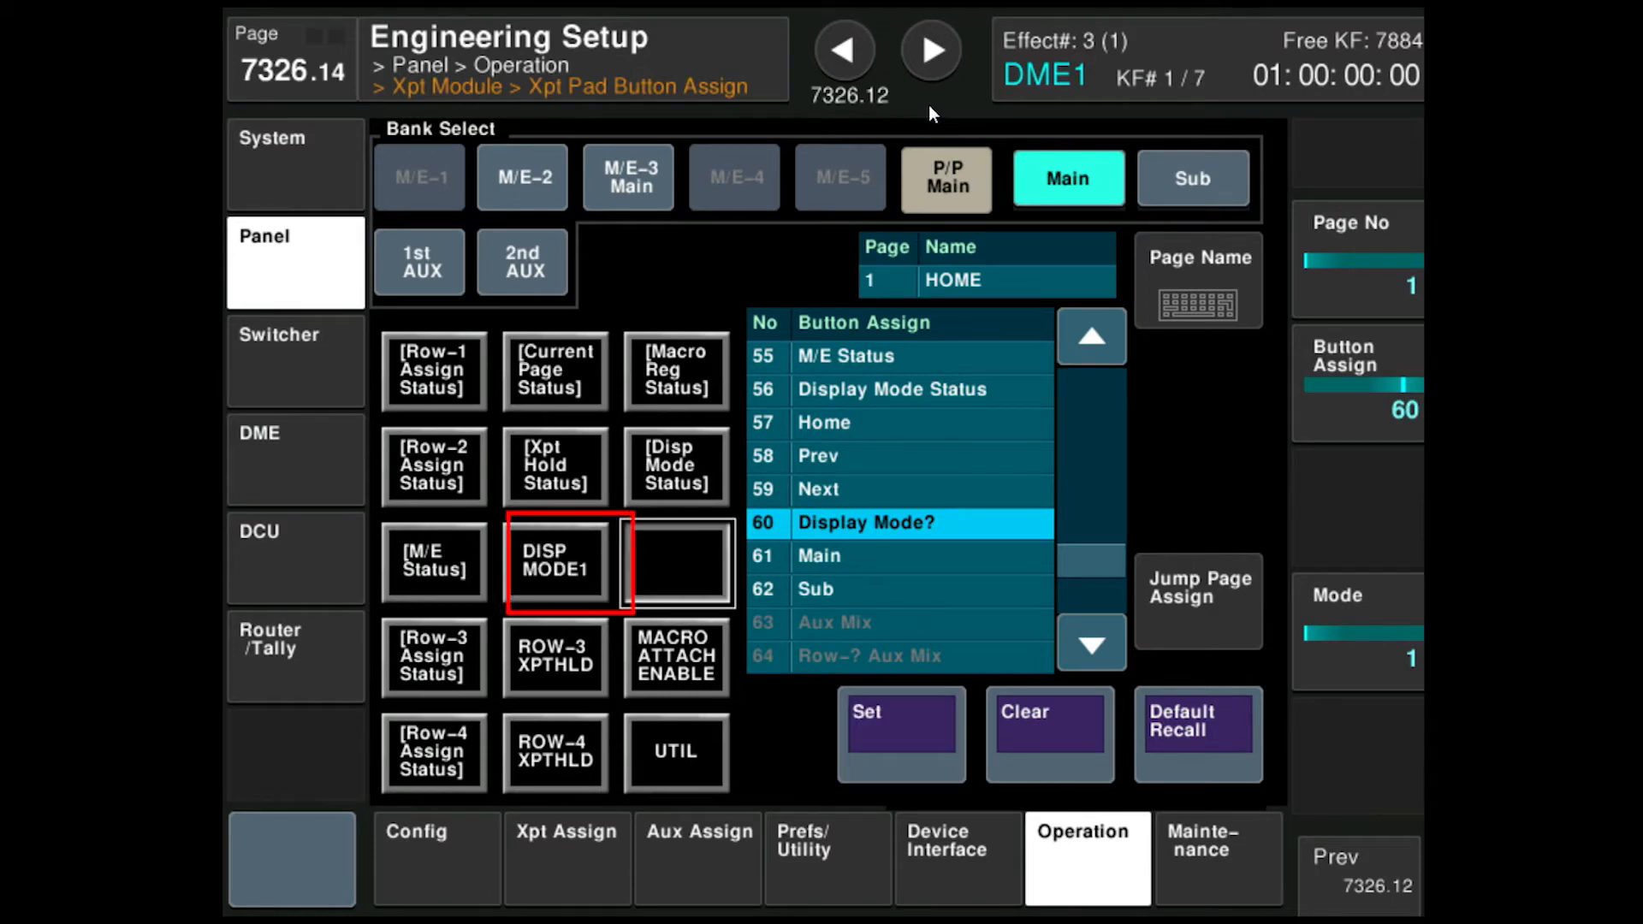
pyautogui.click(675, 561)
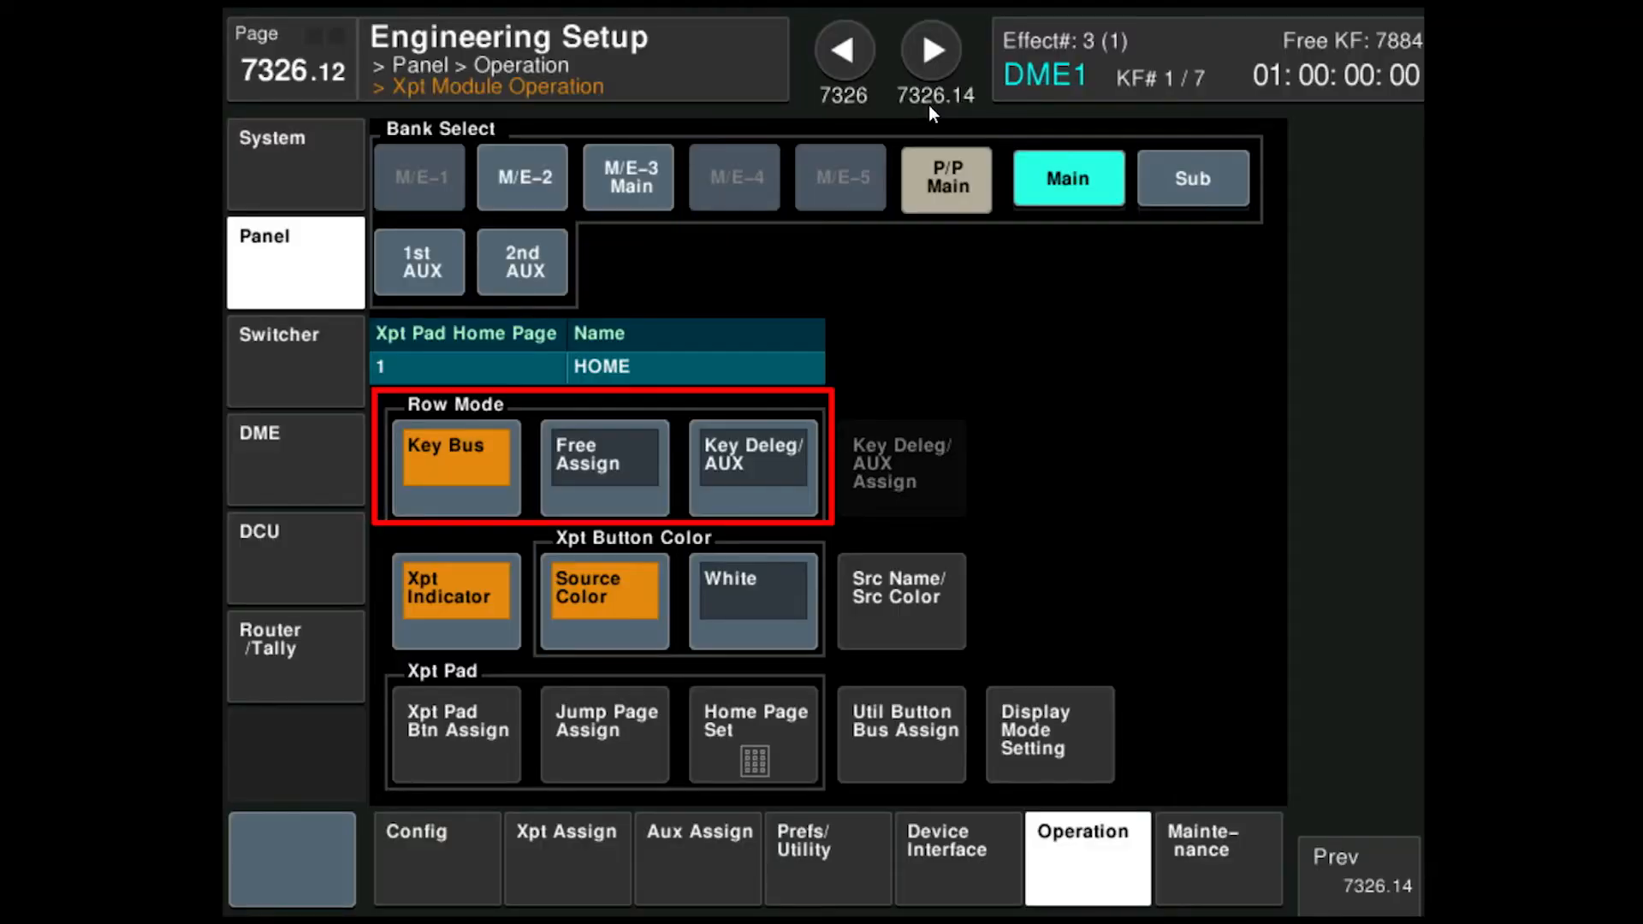
# - Set row mode to Key Deleg/AUX and show the Key/AUX delegation bus list
pyautogui.click(753, 465)
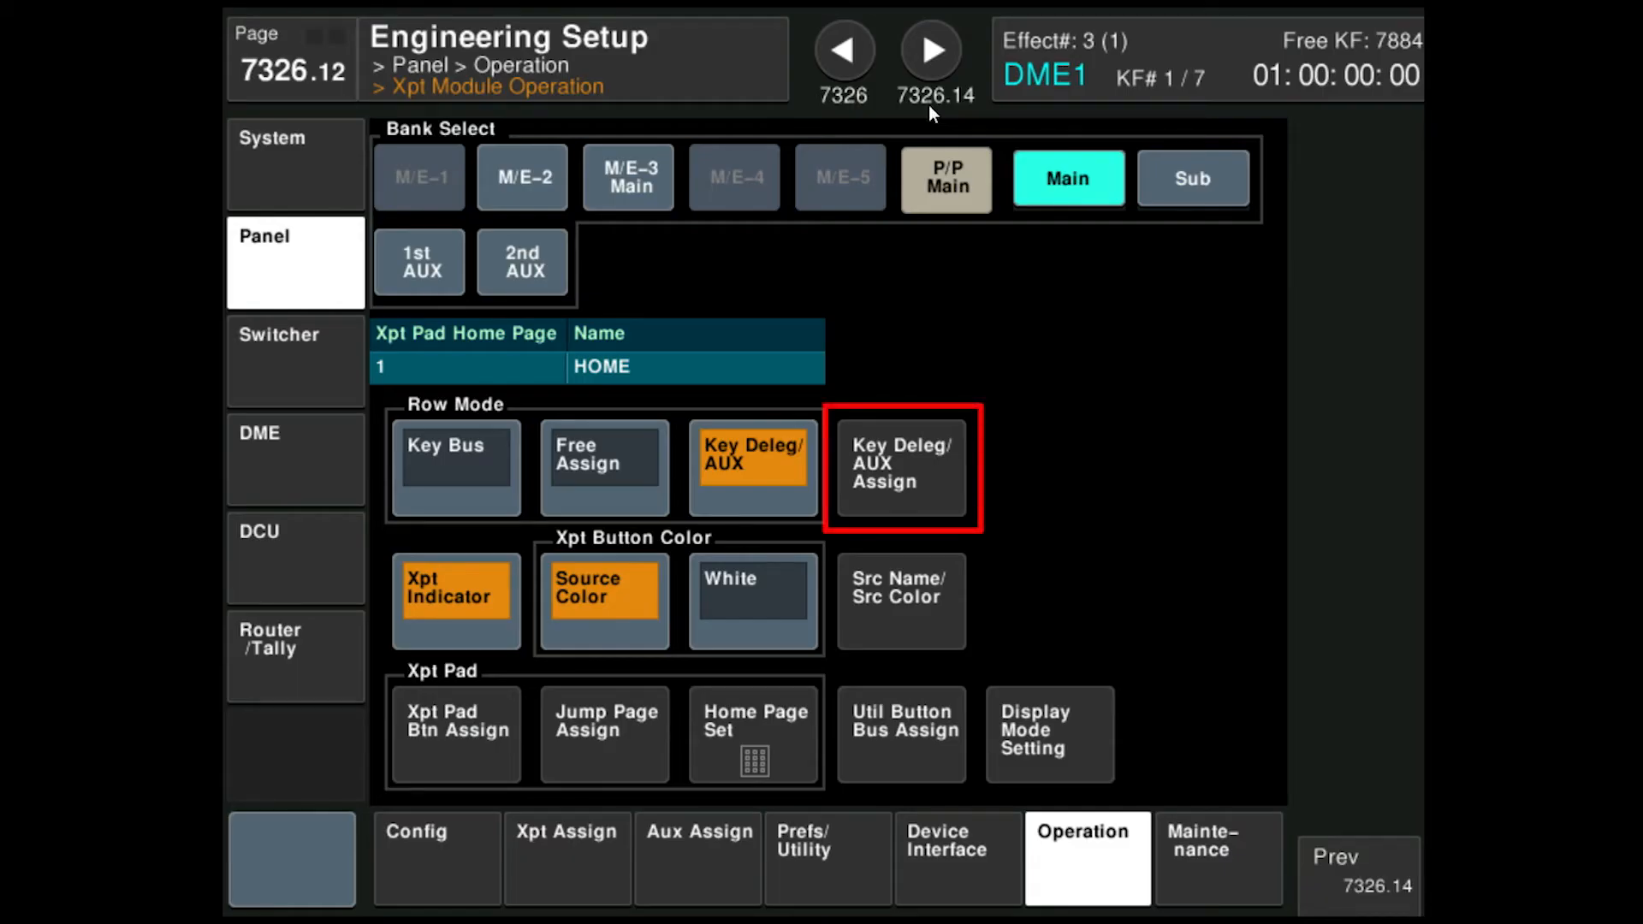
pyautogui.click(902, 468)
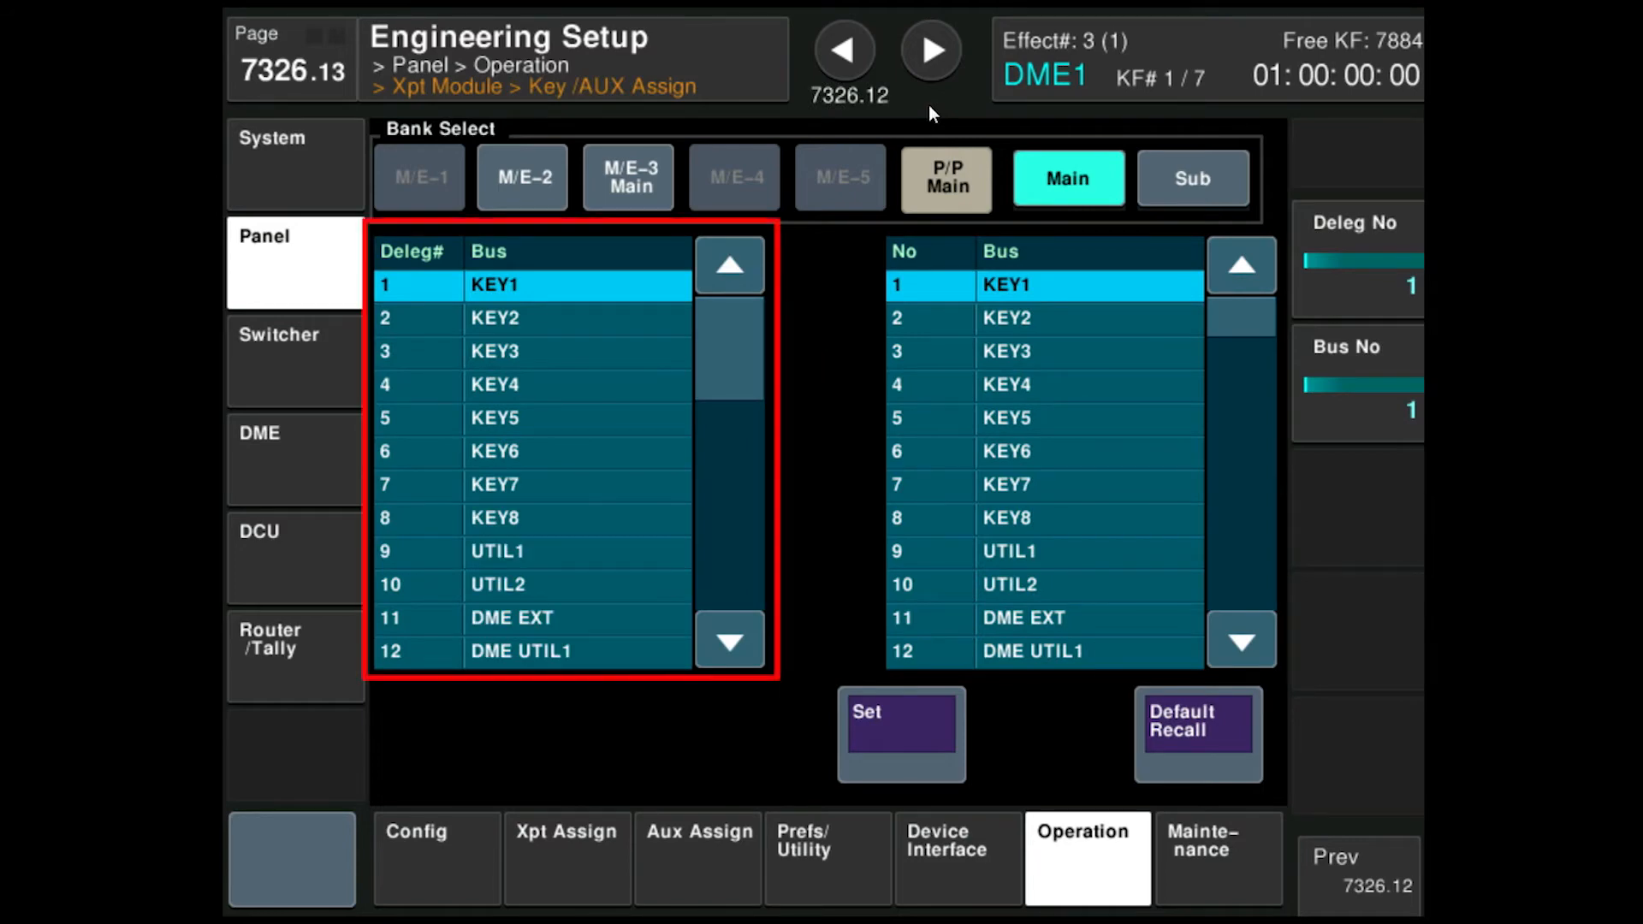